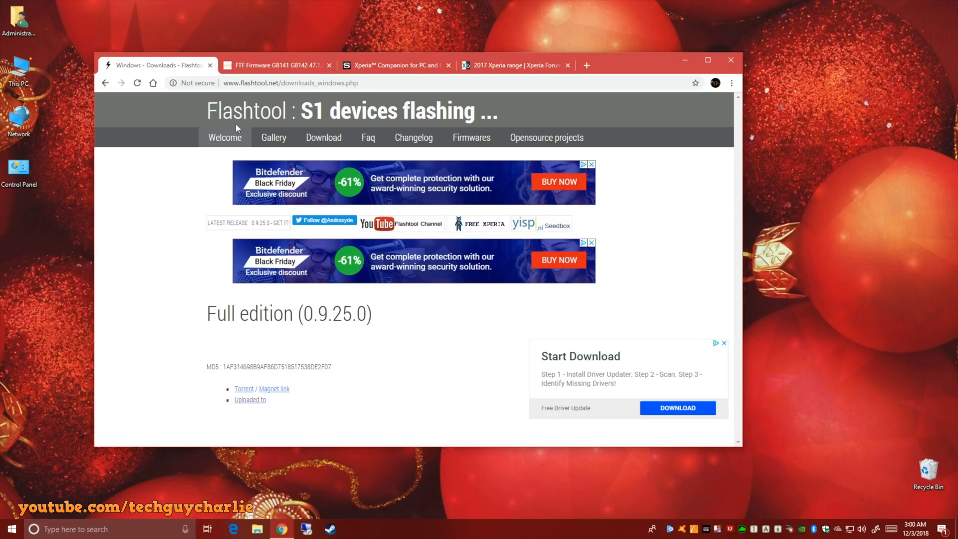
{"action": "mouse_move", "coordinate": [249, 84]}
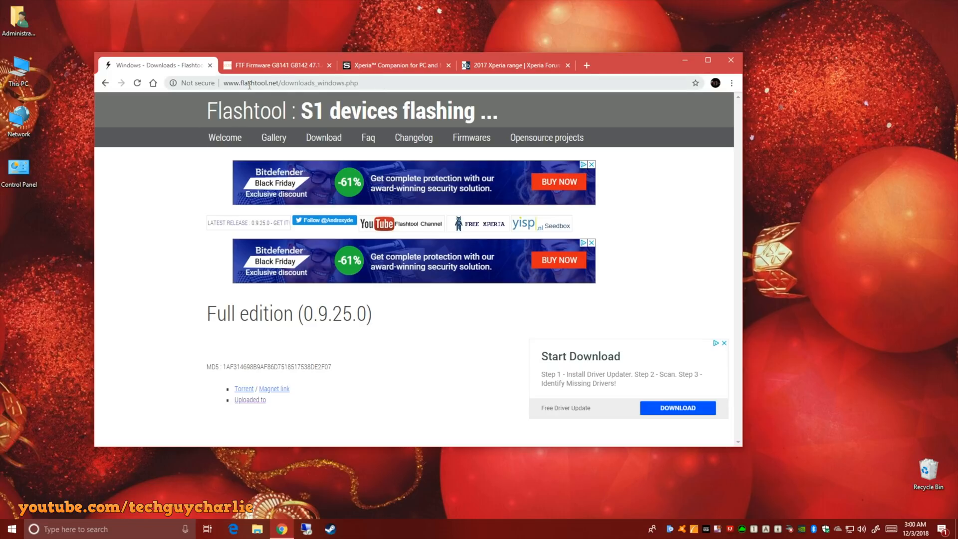
- Navigate This PC > Local Disk (C:) > Flashtool > drivers and quit the Xperia Driver Pack setup
{"action": "left_click", "coordinate": [289, 83]}
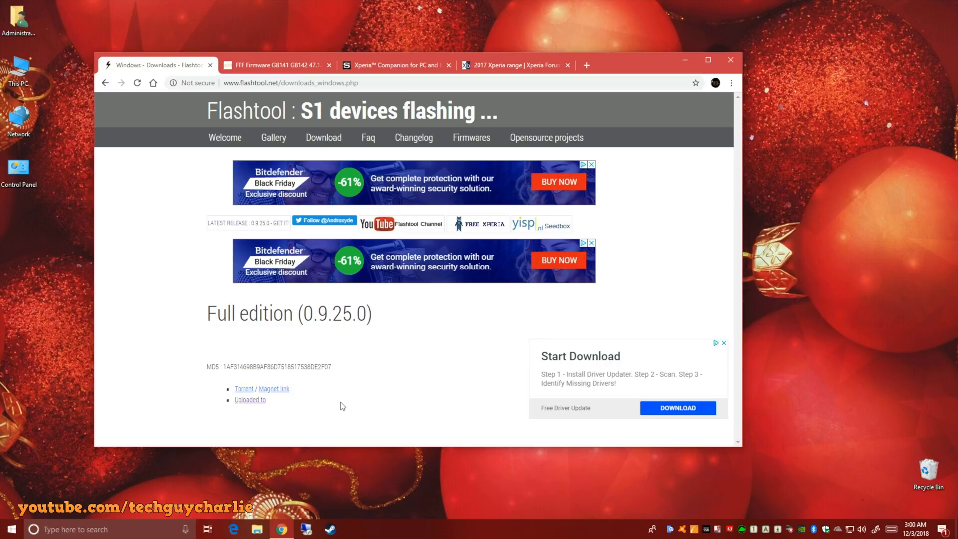
{"action": "mouse_move", "coordinate": [260, 407]}
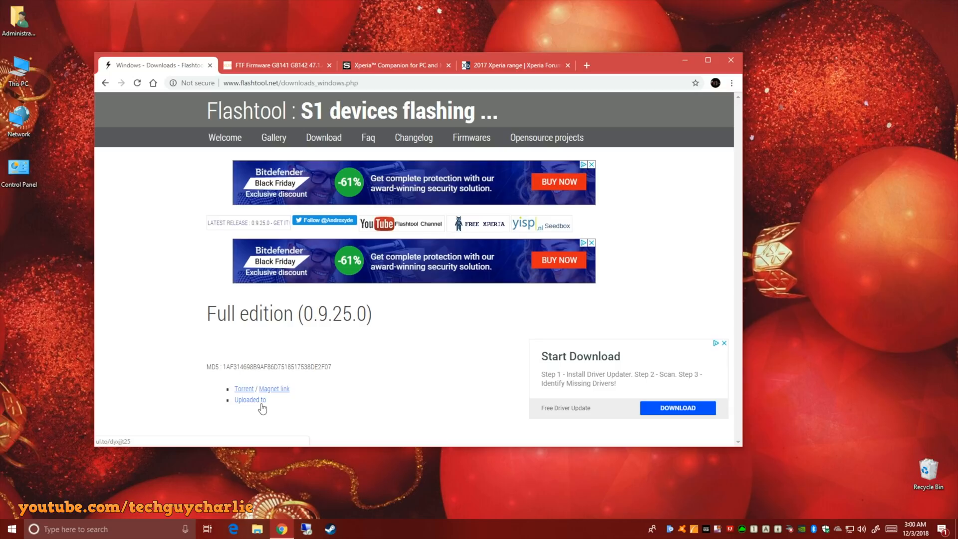
{"action": "mouse_move", "coordinate": [254, 389]}
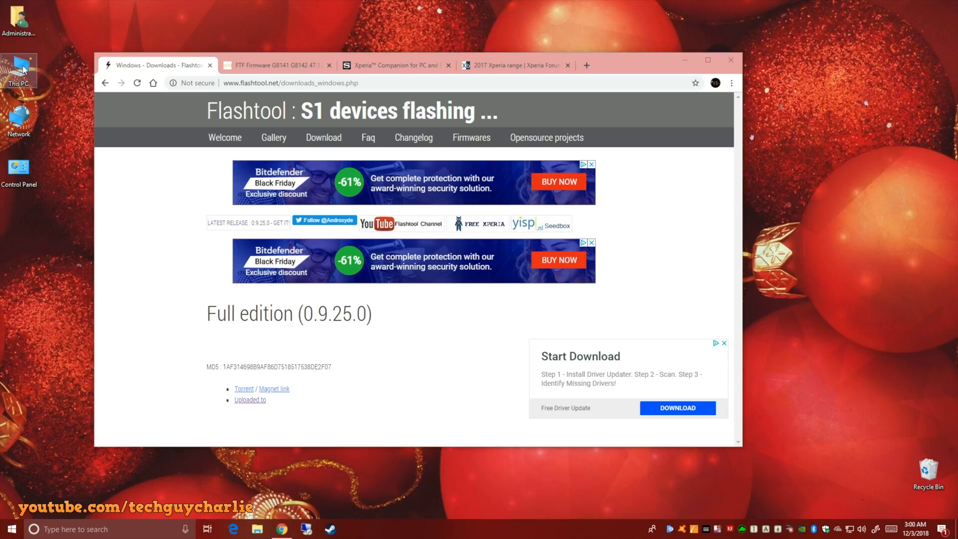
{"action": "double_click", "coordinate": [19, 68]}
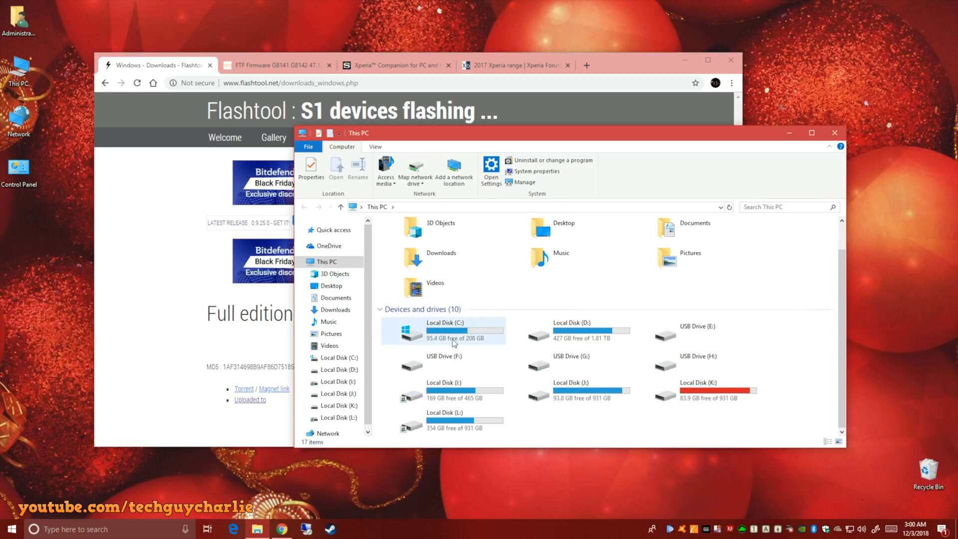
{"action": "double_click", "coordinate": [451, 332]}
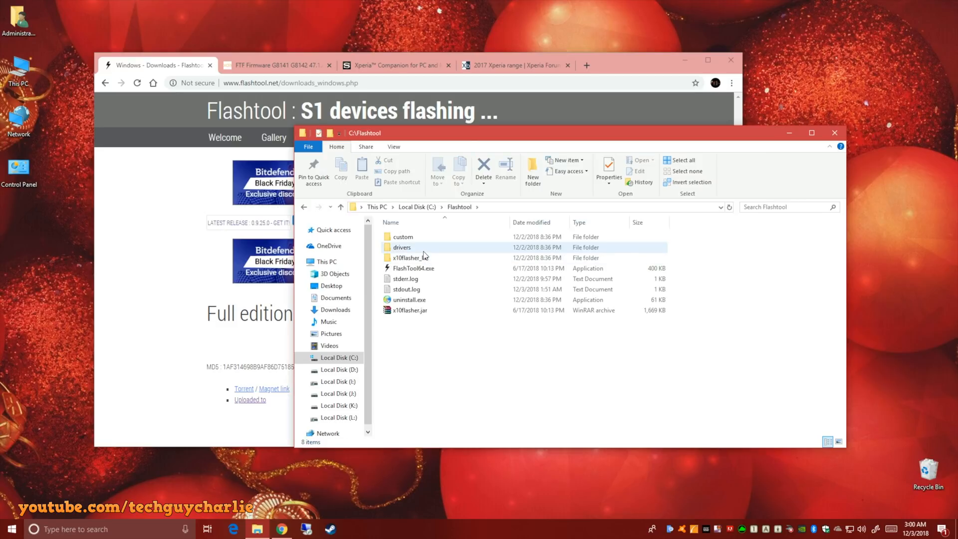
{"action": "double_click", "coordinate": [401, 248]}
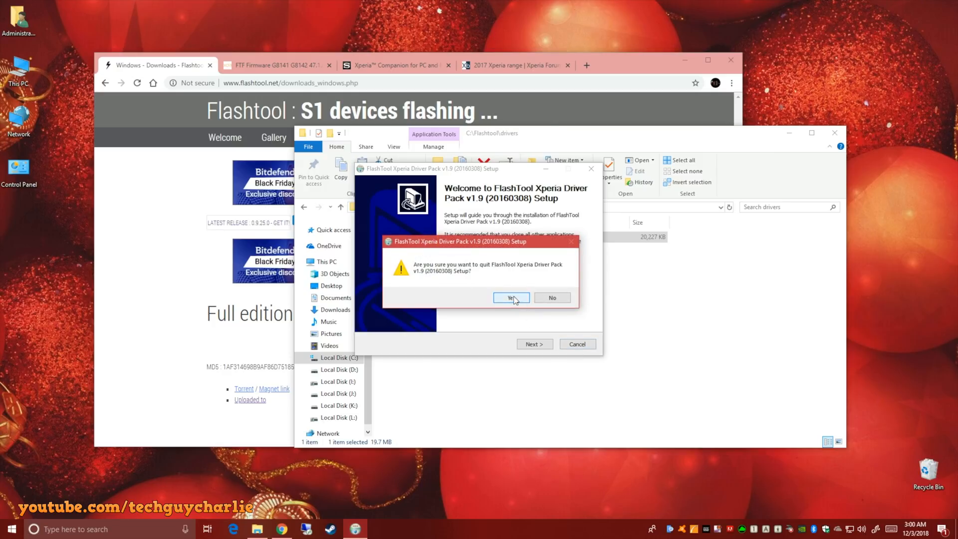
{"action": "left_click", "coordinate": [511, 297]}
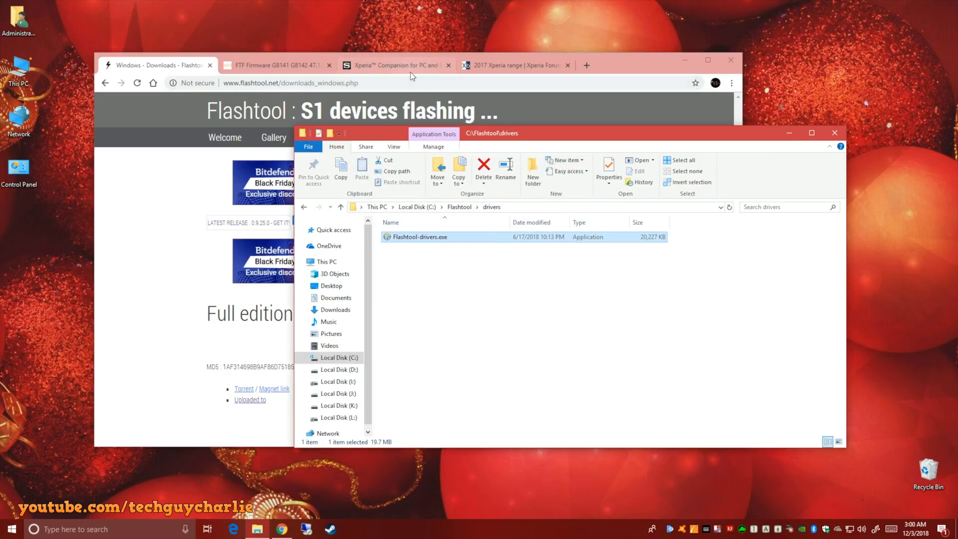
- Show the Xperia Companion 'Connect to your computer' page with Windows and Mac OS downloads
{"action": "left_click", "coordinate": [393, 65]}
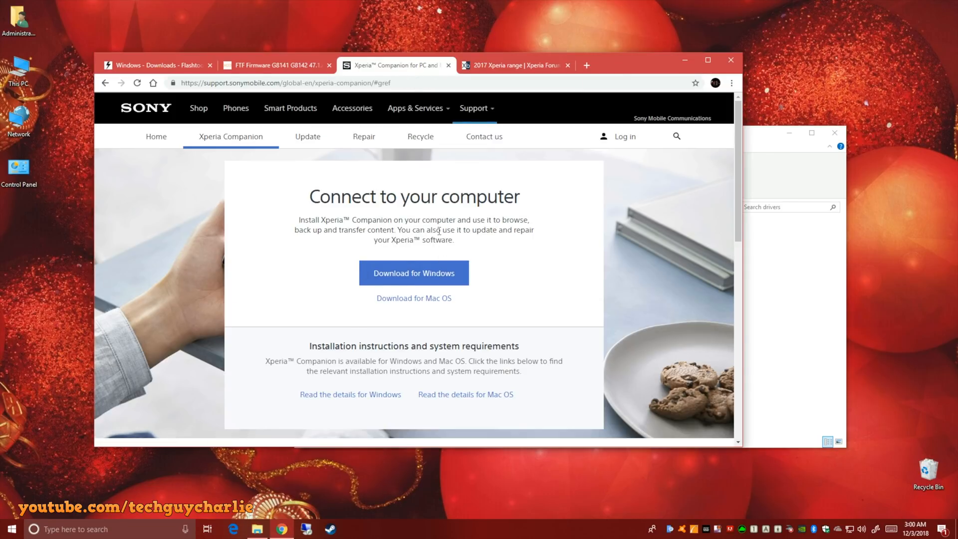
{"action": "mouse_move", "coordinate": [297, 193]}
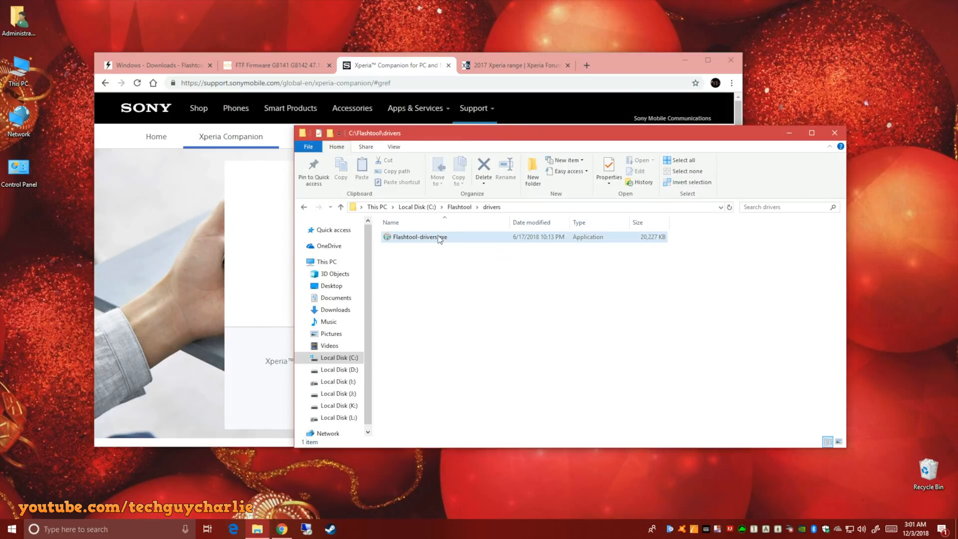
{"action": "left_click", "coordinate": [420, 237]}
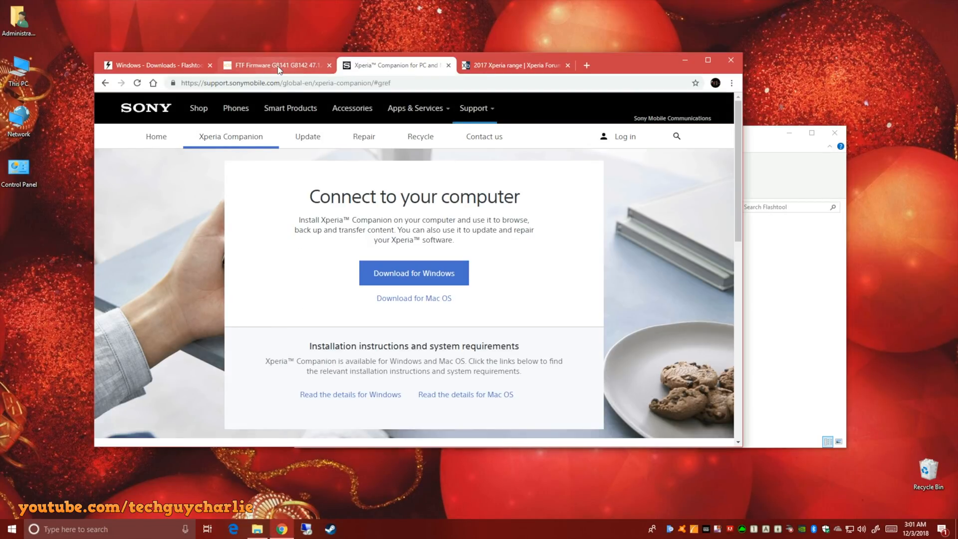
{"action": "mouse_move", "coordinate": [255, 75]}
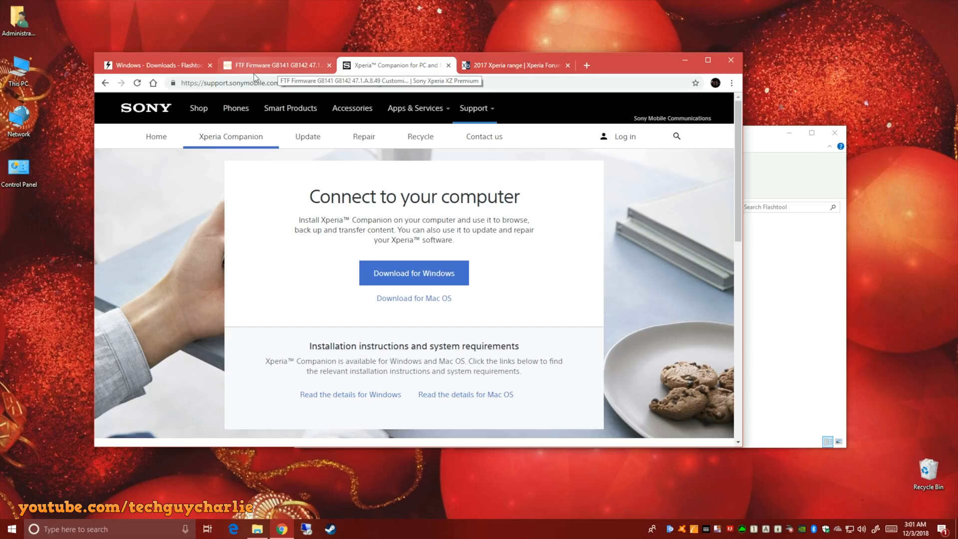
- View the empty Xperia XZ Premium Dual category in the 2017 Xperia range listings, then the XDA thread
{"action": "left_click", "coordinate": [275, 65]}
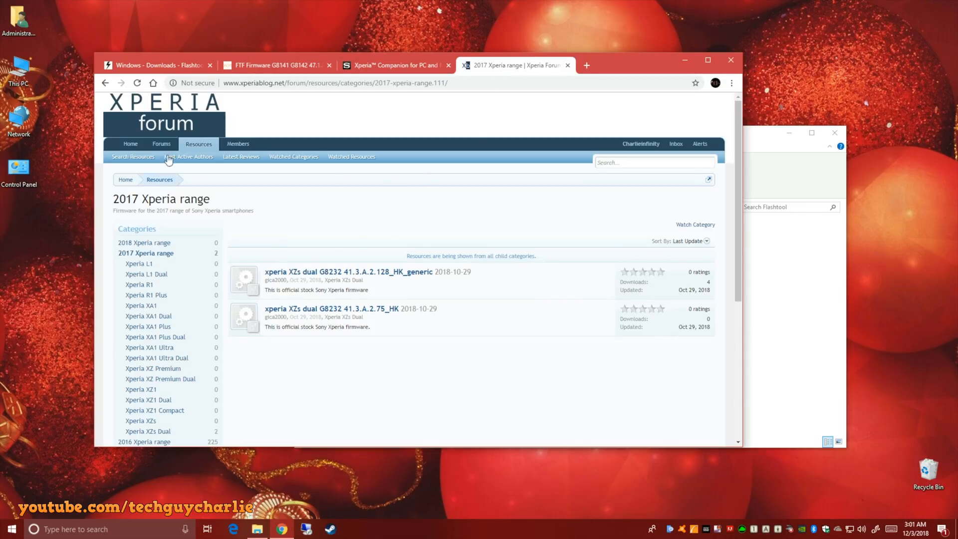
{"action": "mouse_move", "coordinate": [216, 246]}
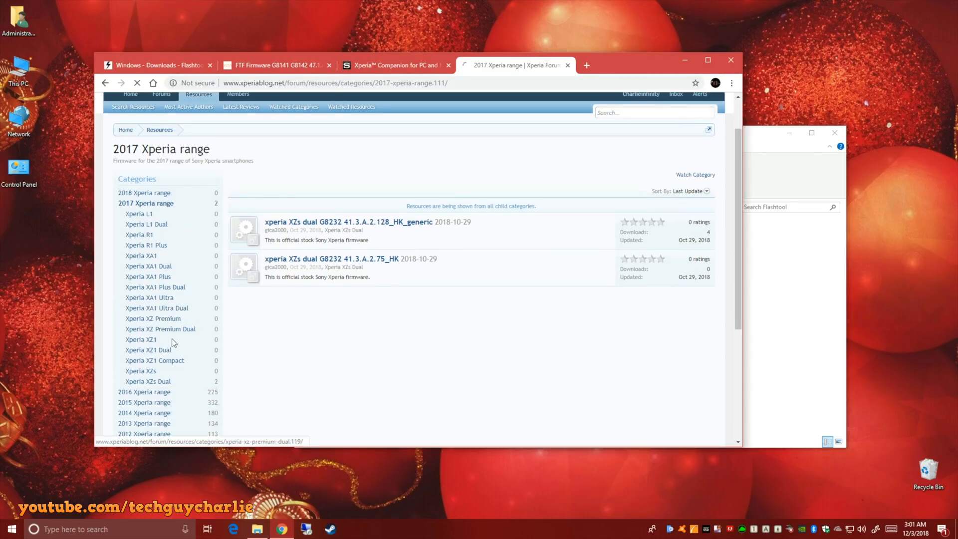
{"action": "left_click", "coordinate": [160, 329]}
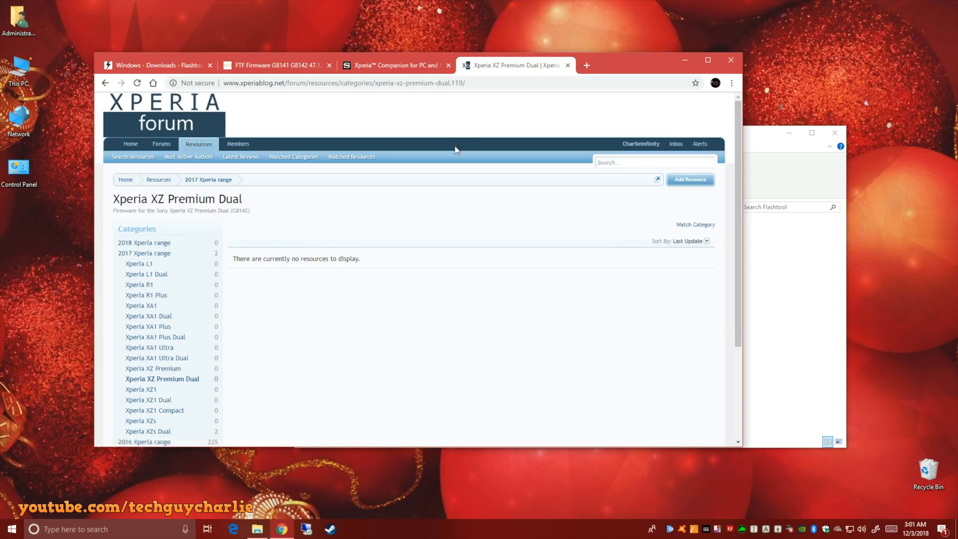
{"action": "left_click", "coordinate": [276, 65]}
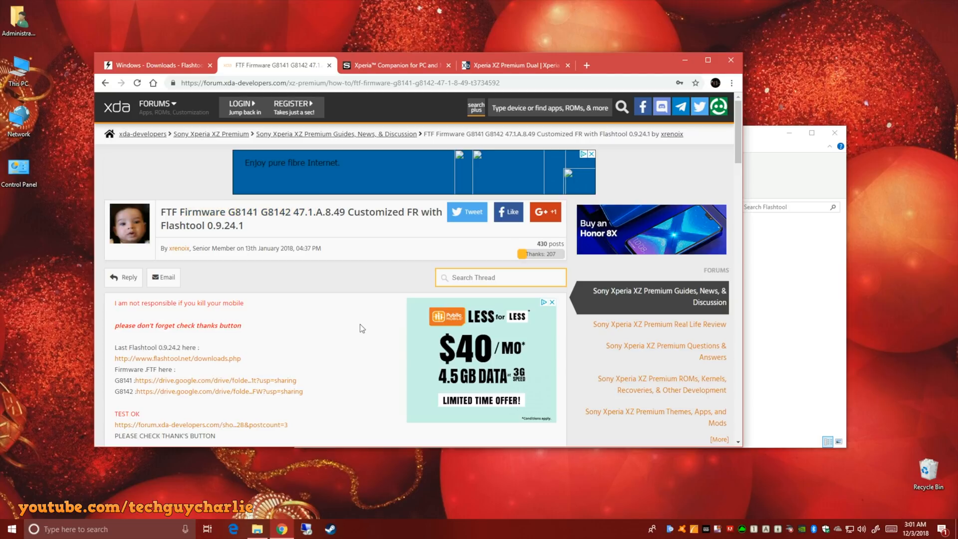
{"action": "mouse_move", "coordinate": [333, 367]}
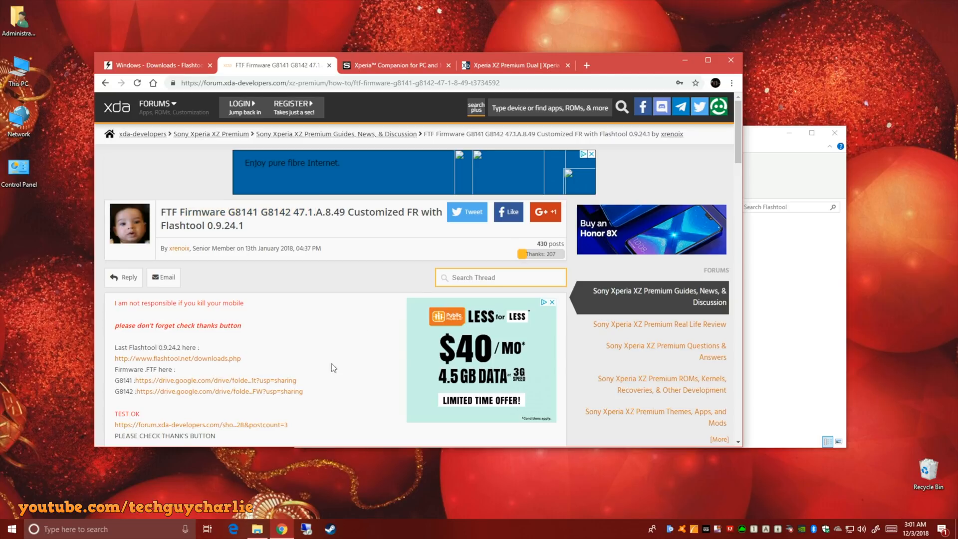
- Select the XDA thread's web address and mark the G8142 model name above its Drive link
{"action": "scroll", "scroll_direction": "down", "scroll_amount": 3}
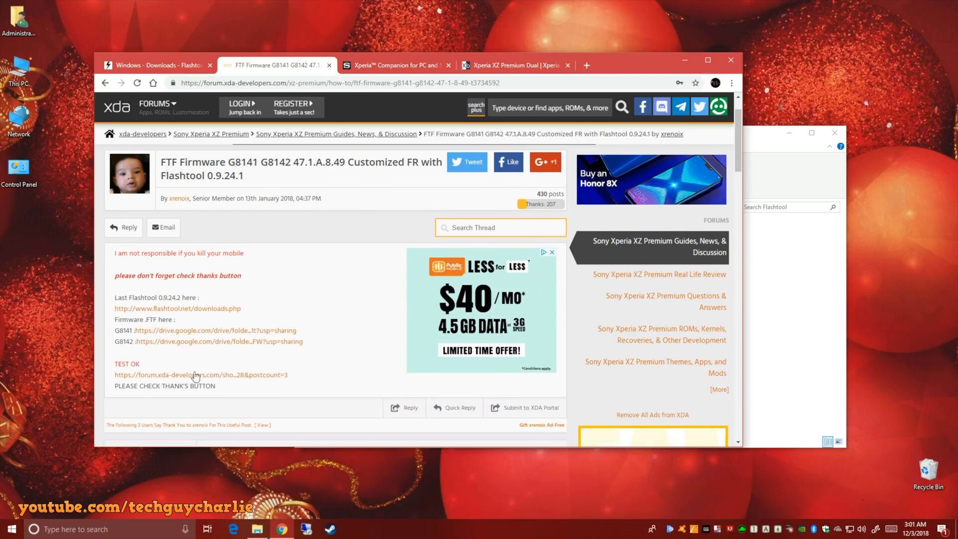
{"action": "mouse_move", "coordinate": [345, 375]}
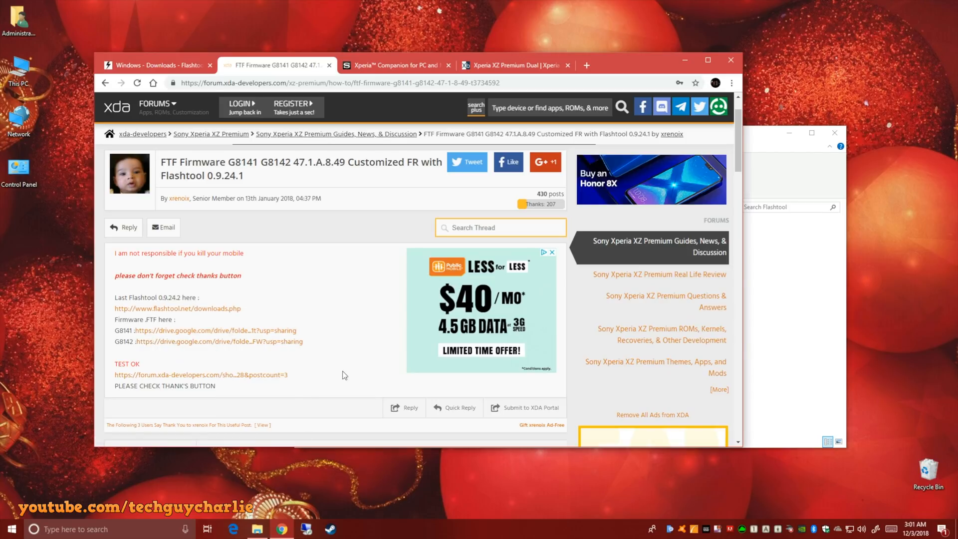
{"action": "mouse_move", "coordinate": [261, 349]}
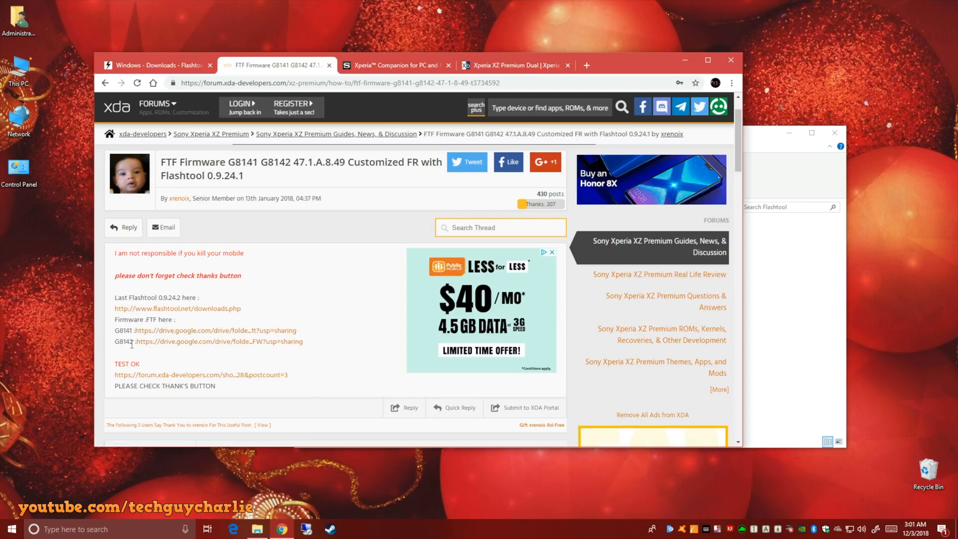
{"action": "left_click", "coordinate": [341, 82]}
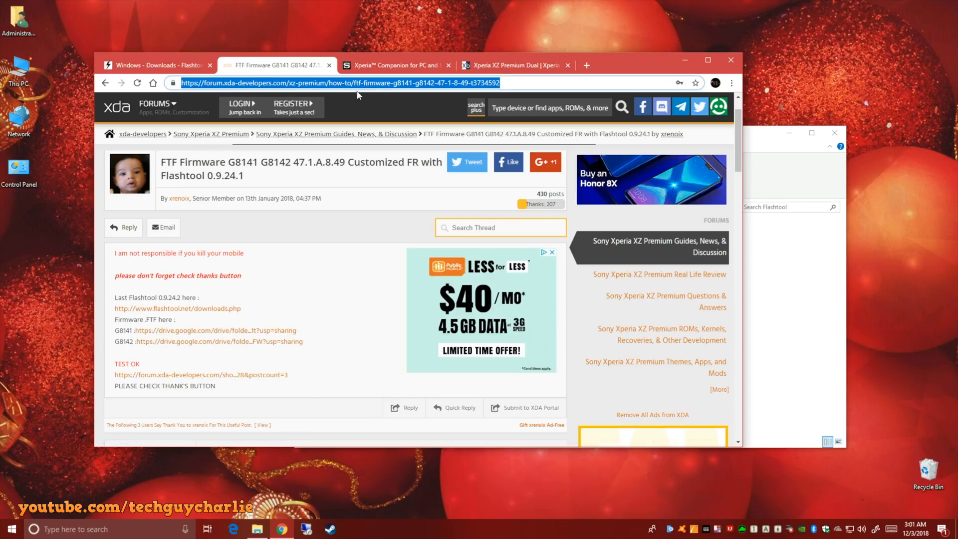
{"action": "mouse_move", "coordinate": [144, 192]}
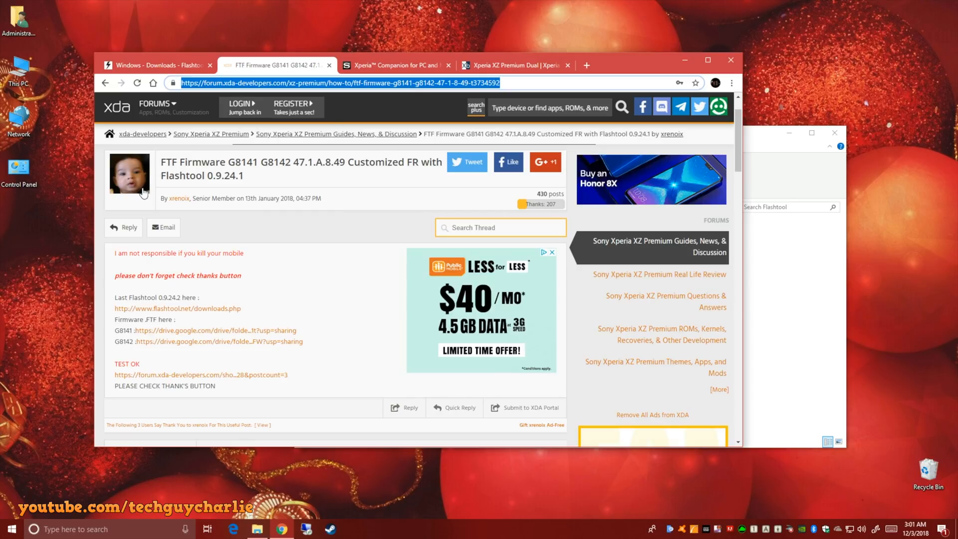
{"action": "mouse_move", "coordinate": [188, 204]}
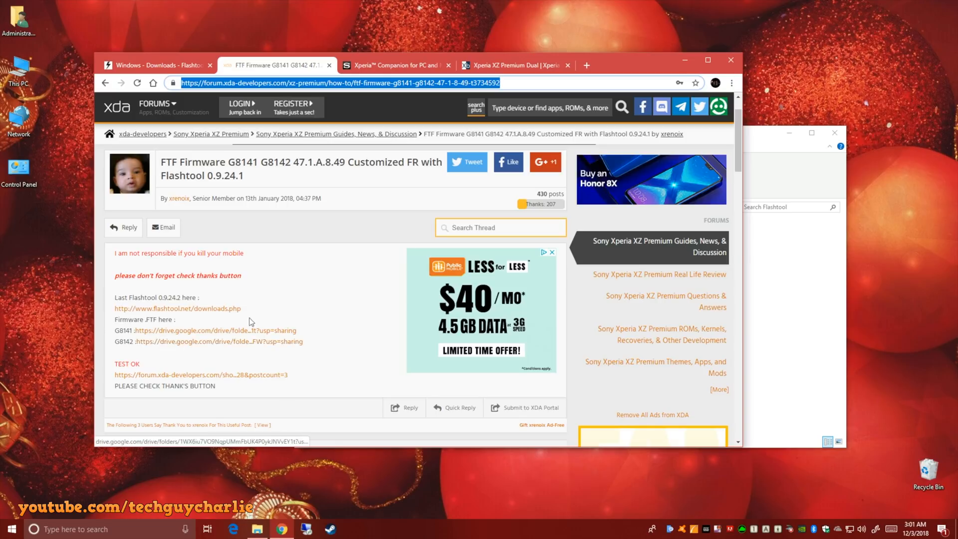
{"action": "mouse_move", "coordinate": [562, 250]}
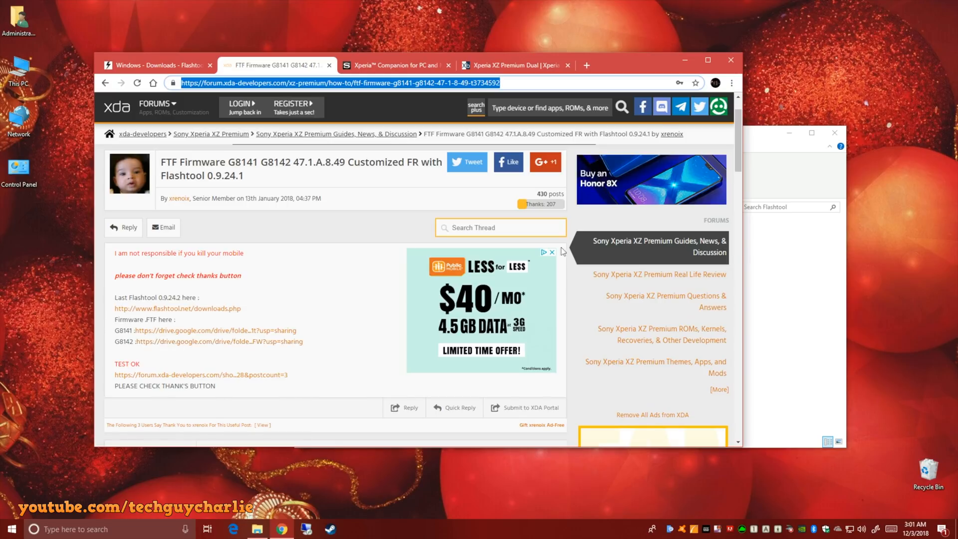
{"action": "mouse_move", "coordinate": [164, 382]}
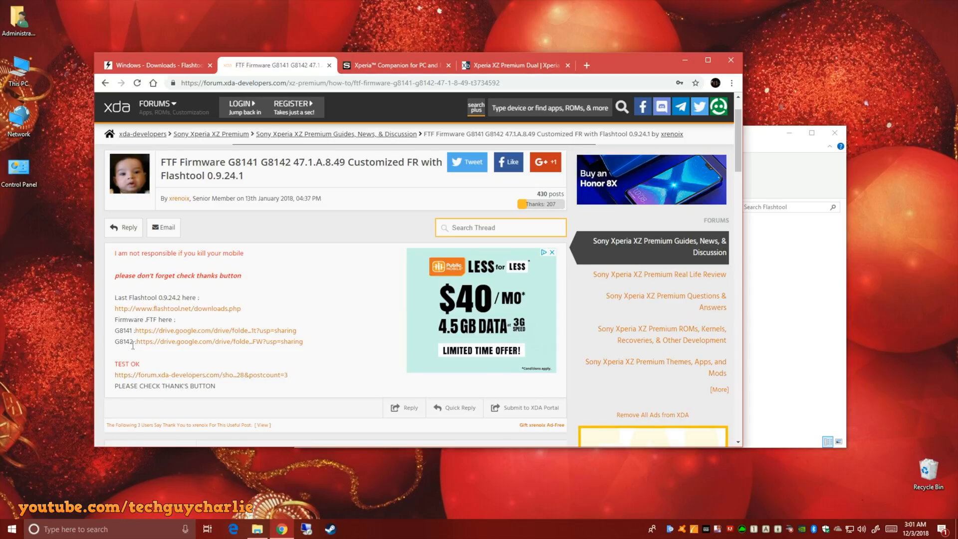
{"action": "mouse_move", "coordinate": [115, 333]}
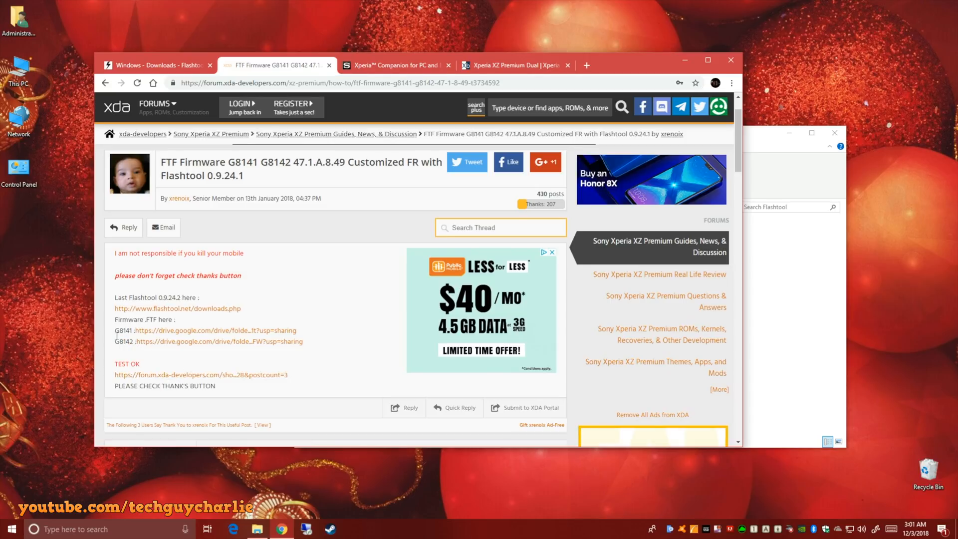
{"action": "double_click", "coordinate": [123, 341]}
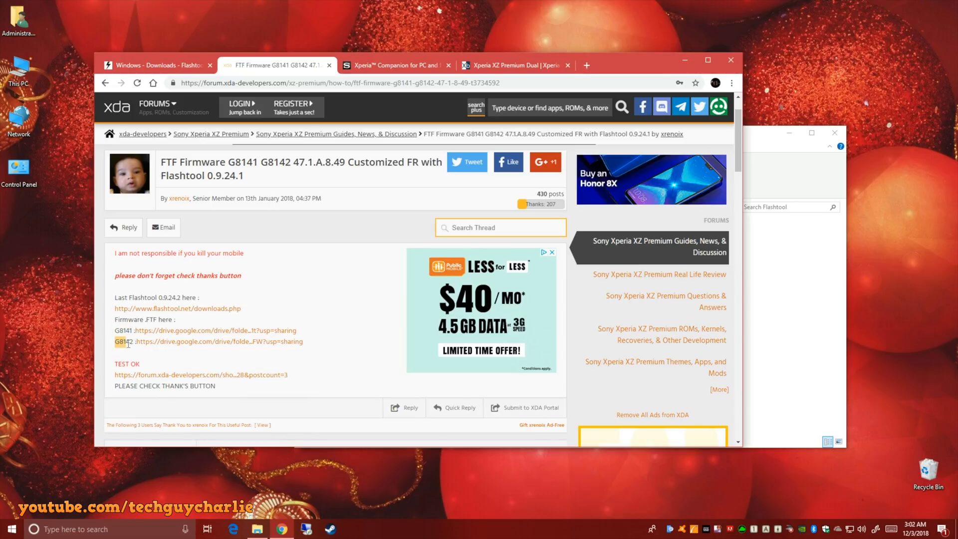
{"action": "mouse_move", "coordinate": [205, 351]}
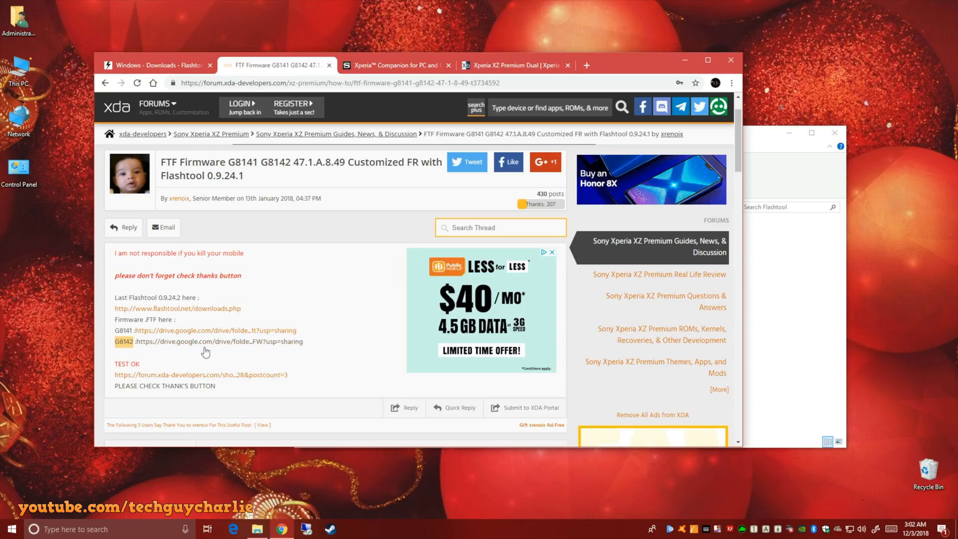
- Download the G8142 47.1.A.8.49 .ftf from the Customised FR Drive folder despite the virus-scan warning
{"action": "left_click", "coordinate": [221, 341]}
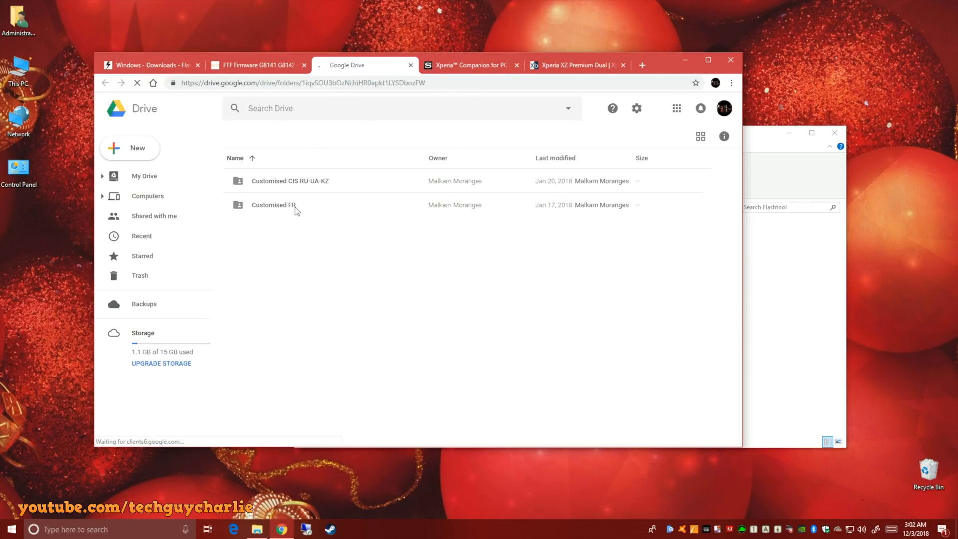
{"action": "double_click", "coordinate": [271, 204]}
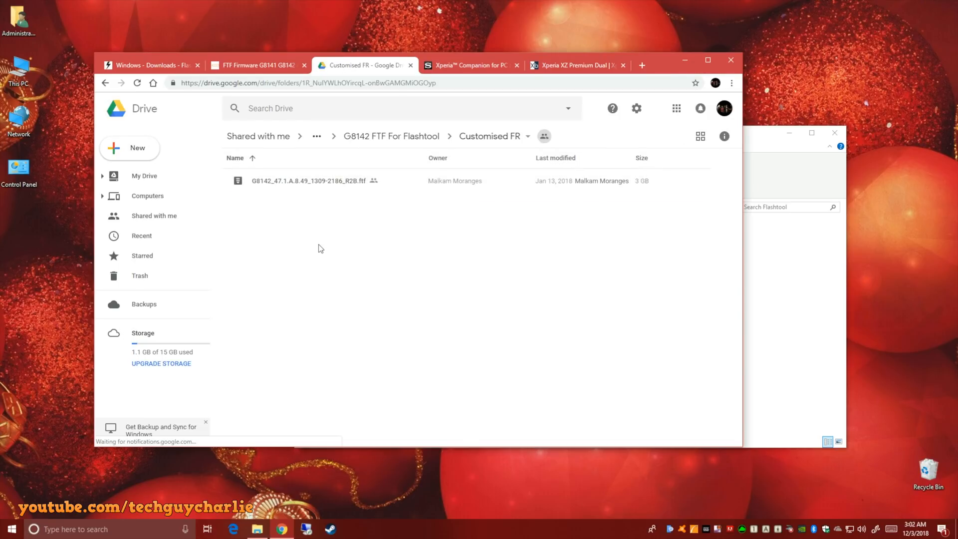
{"action": "right_click", "coordinate": [298, 181]}
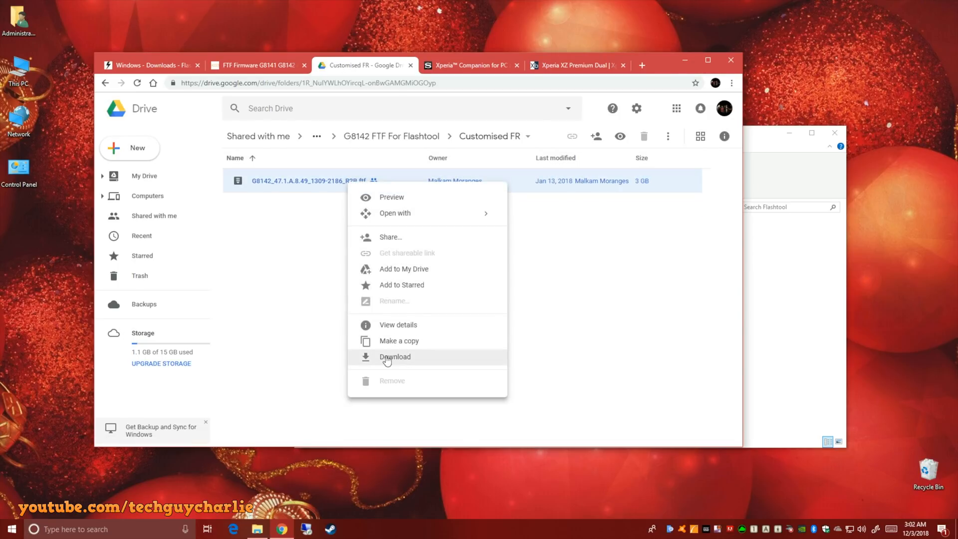
{"action": "left_click", "coordinate": [395, 356]}
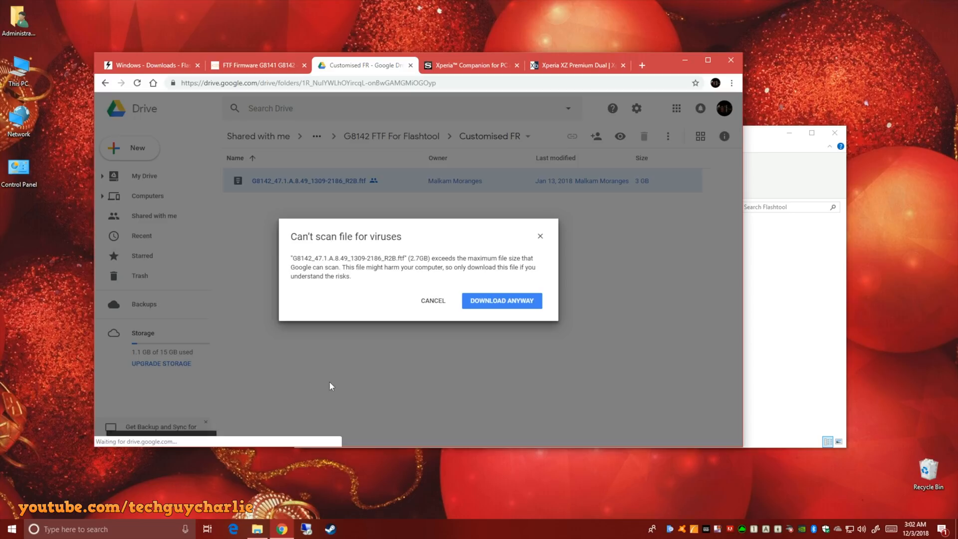
{"action": "left_click", "coordinate": [502, 302]}
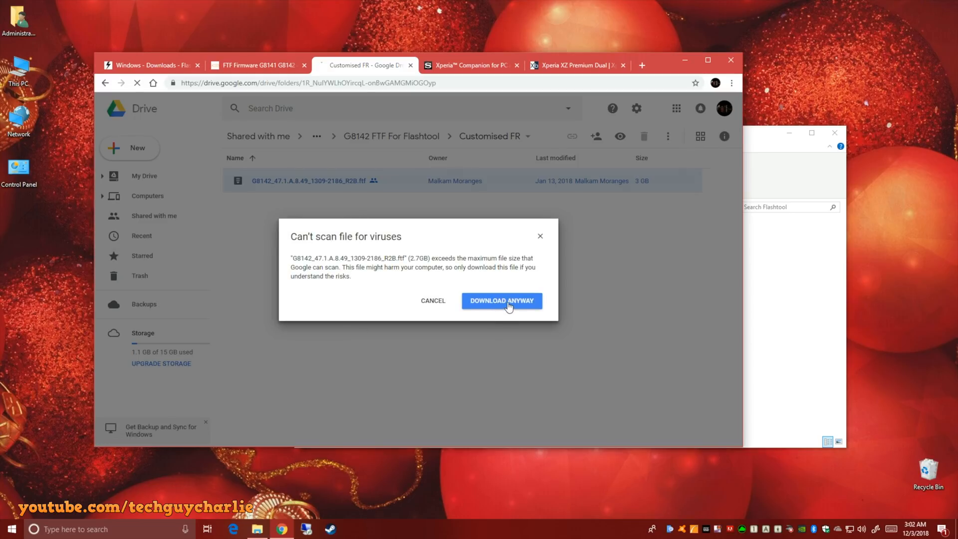
{"action": "left_click", "coordinate": [502, 301]}
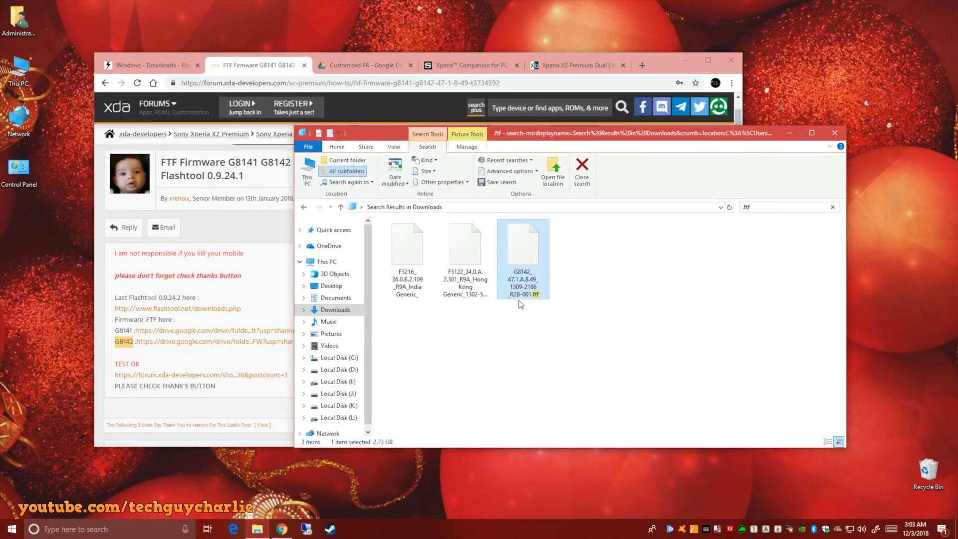
{"action": "mouse_move", "coordinate": [523, 291]}
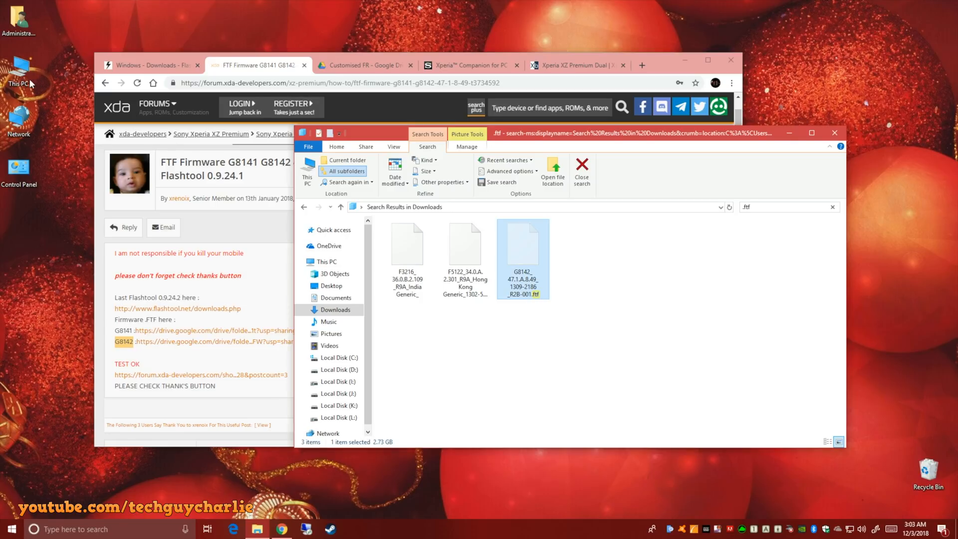
- Navigate C:\Users\Administrator\.flashTool from This PC
{"action": "left_click", "coordinate": [327, 261]}
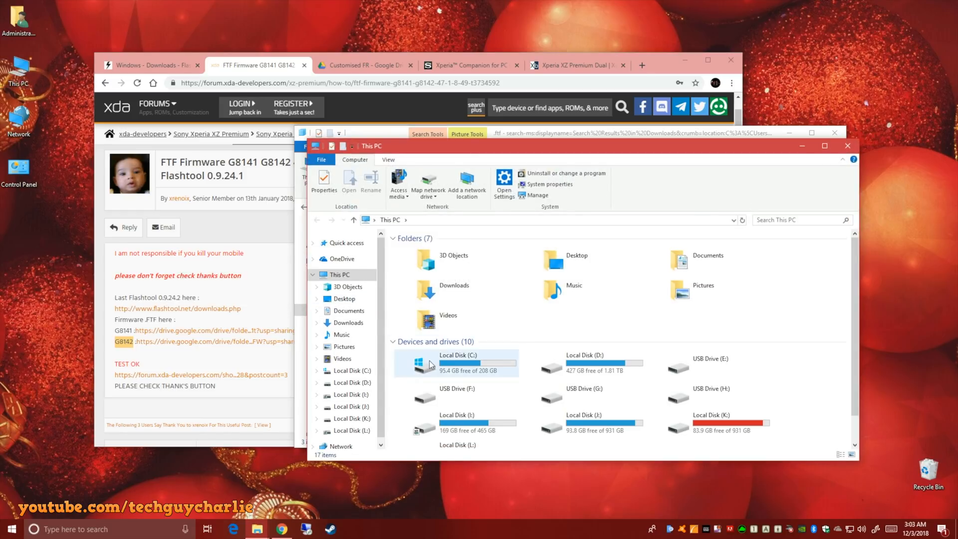
{"action": "double_click", "coordinate": [457, 363]}
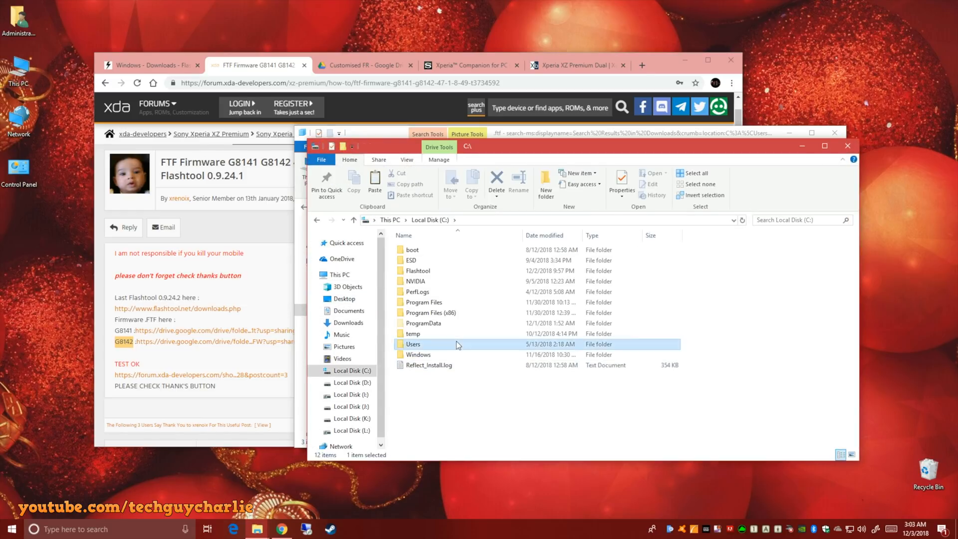
{"action": "double_click", "coordinate": [413, 344]}
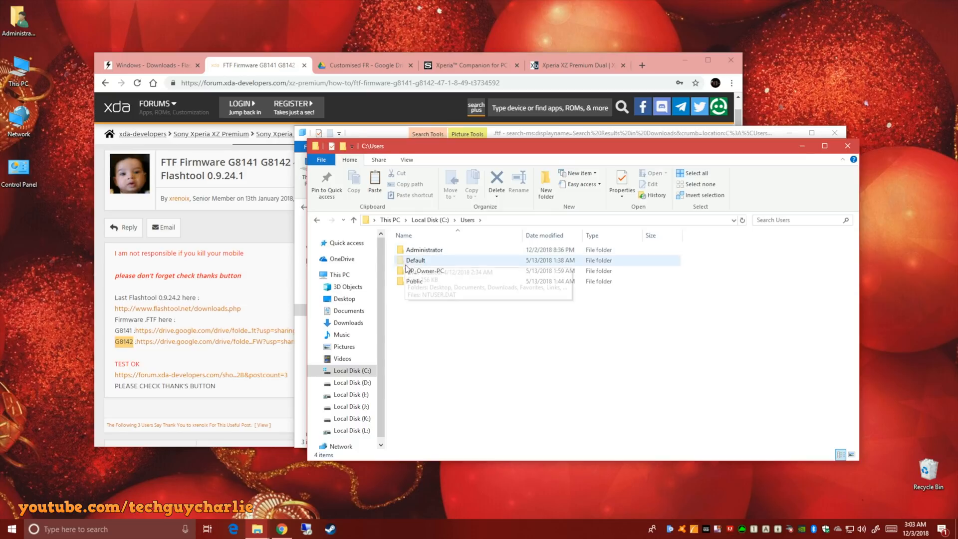
{"action": "left_click", "coordinate": [423, 249]}
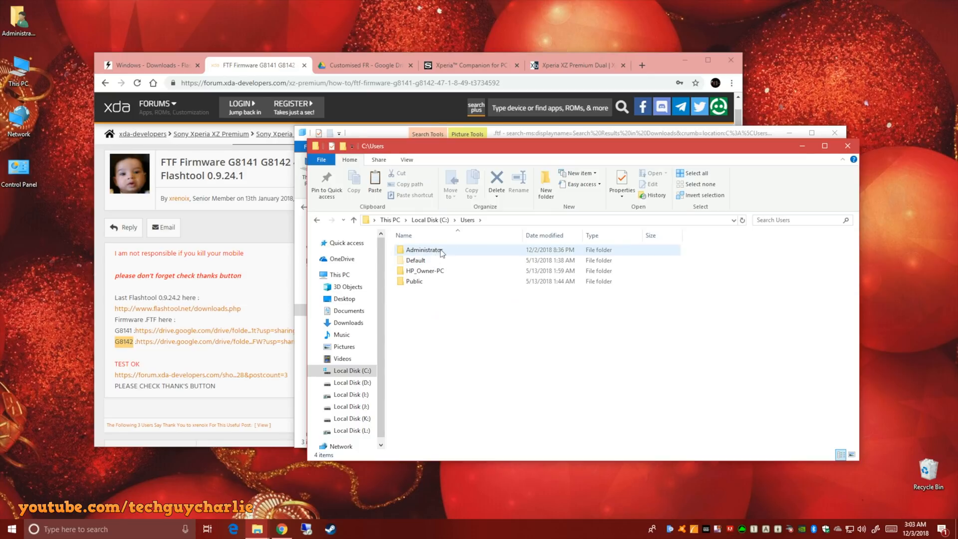
{"action": "double_click", "coordinate": [420, 250]}
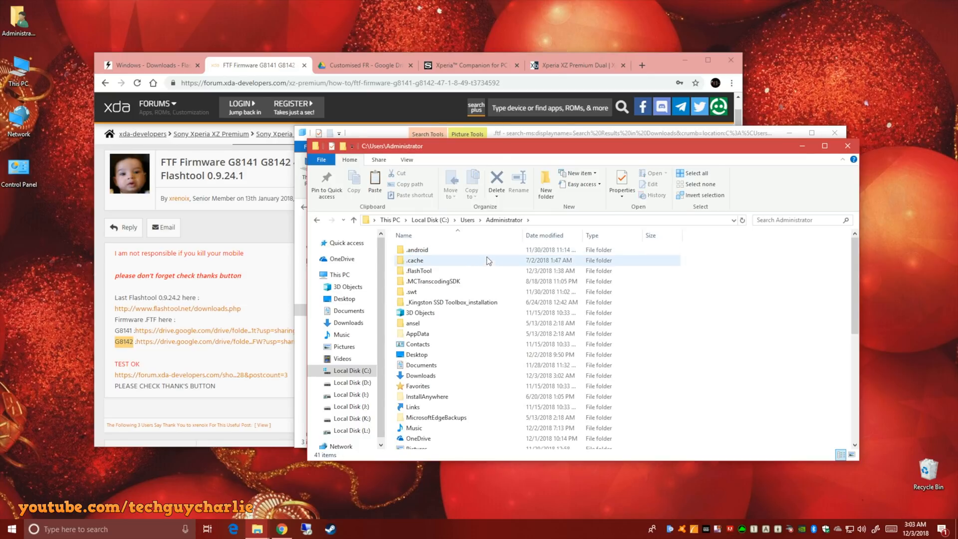
{"action": "mouse_move", "coordinate": [408, 276]}
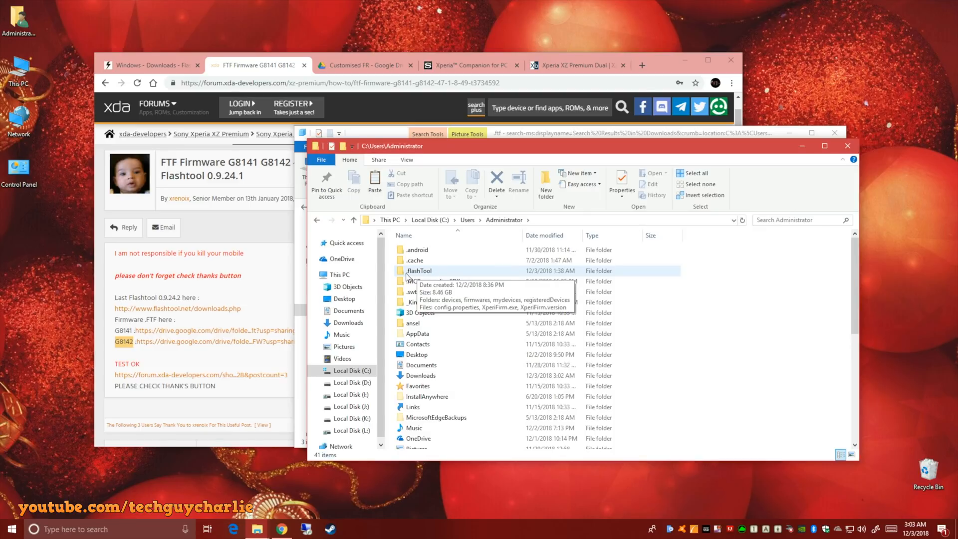
{"action": "left_click", "coordinate": [419, 271]}
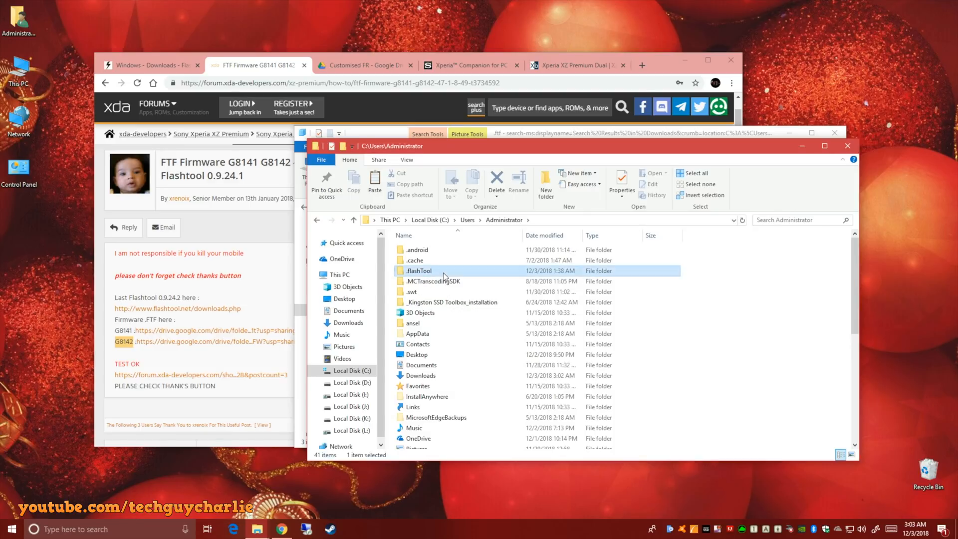
{"action": "double_click", "coordinate": [416, 272]}
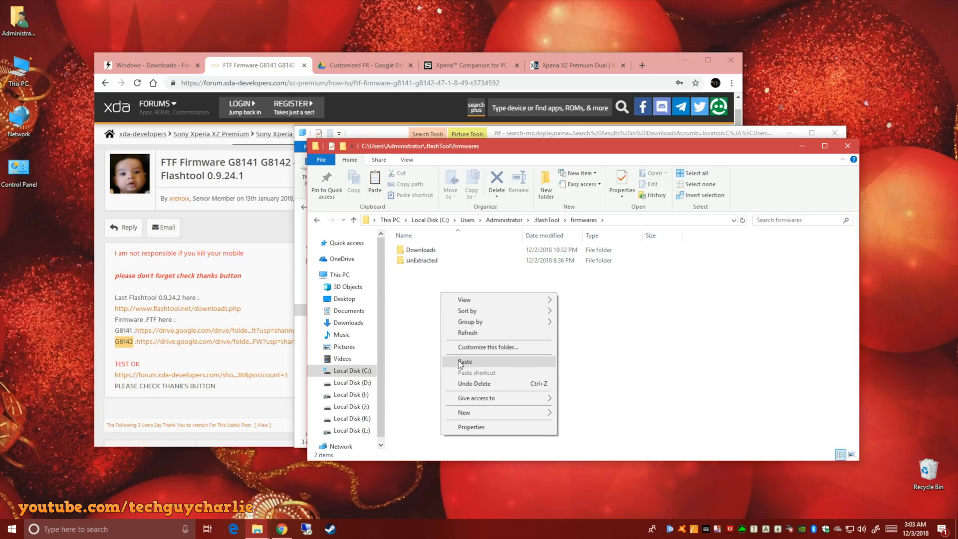
- Paste the G8142 firmware file into the firmwares folder and close File Explorer
{"action": "left_click", "coordinate": [465, 362]}
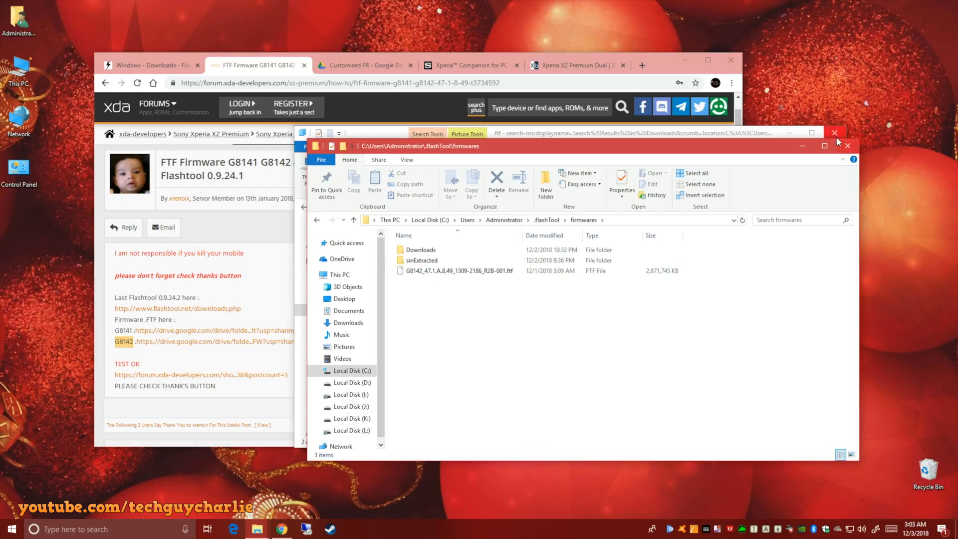
{"action": "left_click", "coordinate": [847, 131]}
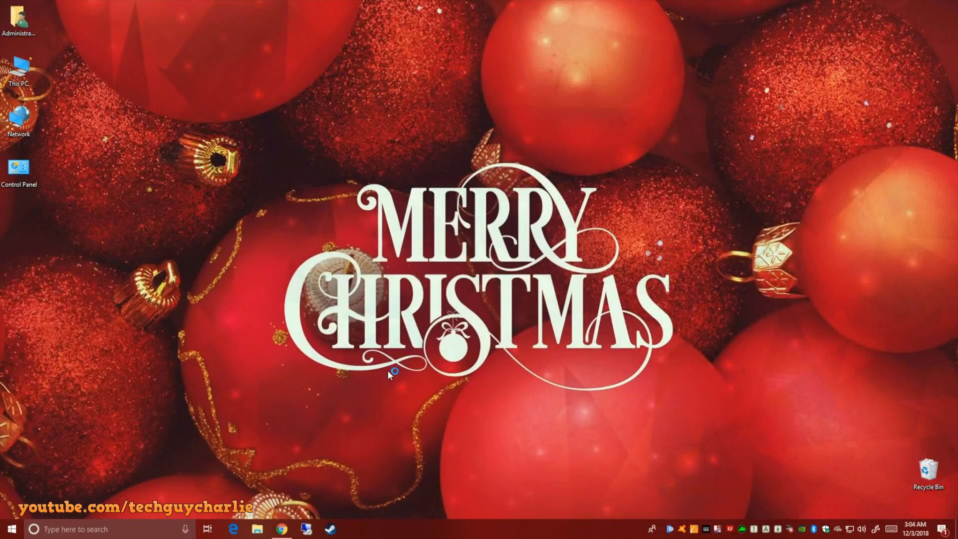
- Launch Flashtool and start a device flash in Flashmode, listing Sony Xperia XZ Premium firmware
{"action": "left_click", "coordinate": [354, 528]}
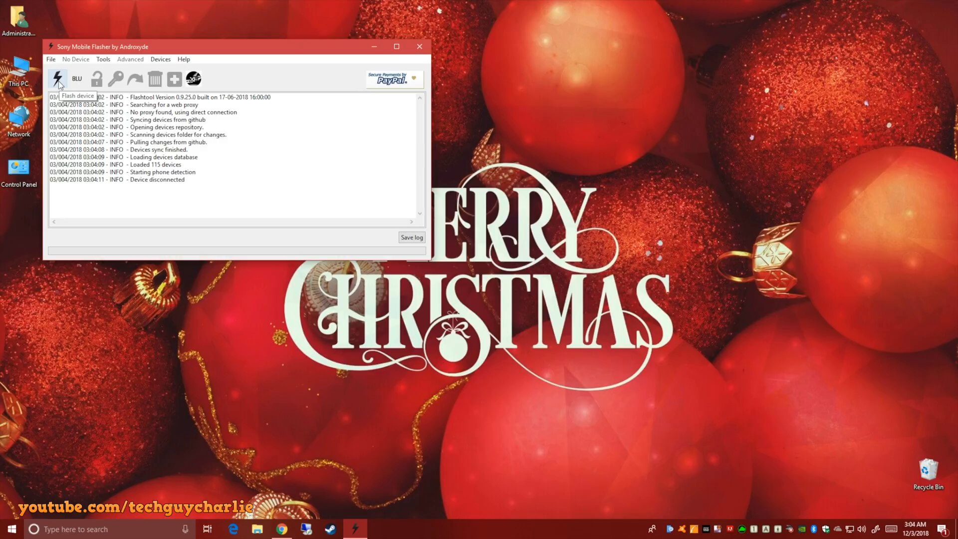
{"action": "left_click", "coordinate": [57, 79]}
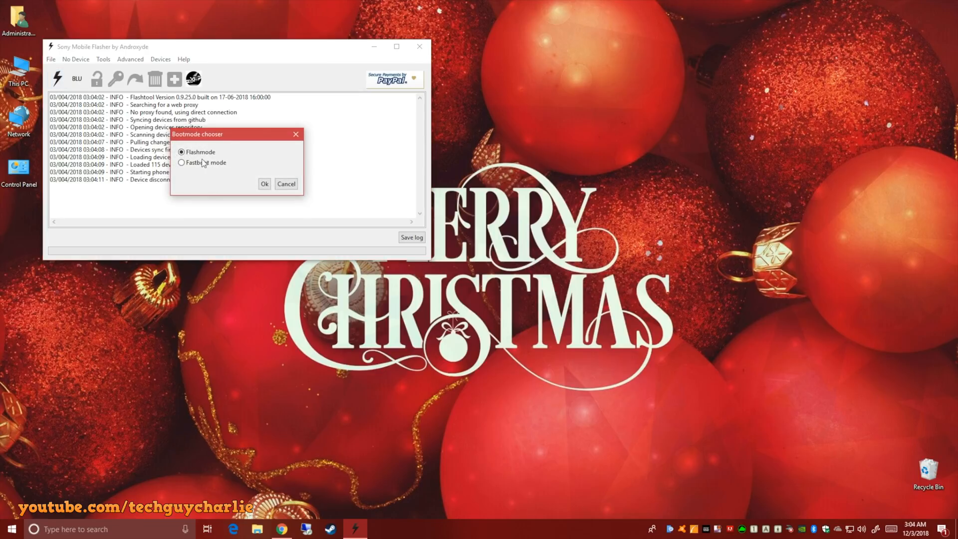
{"action": "left_click", "coordinate": [264, 183]}
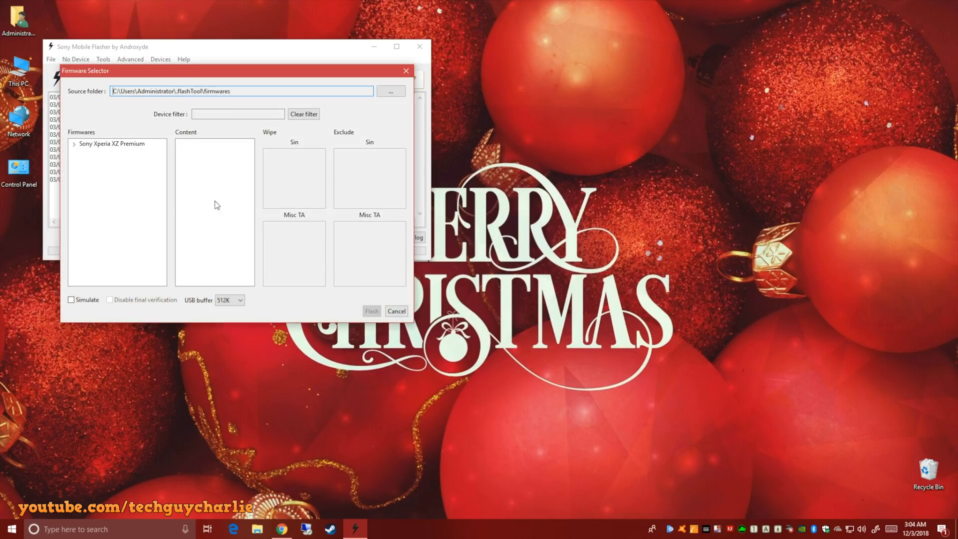
{"action": "left_click", "coordinate": [110, 143]}
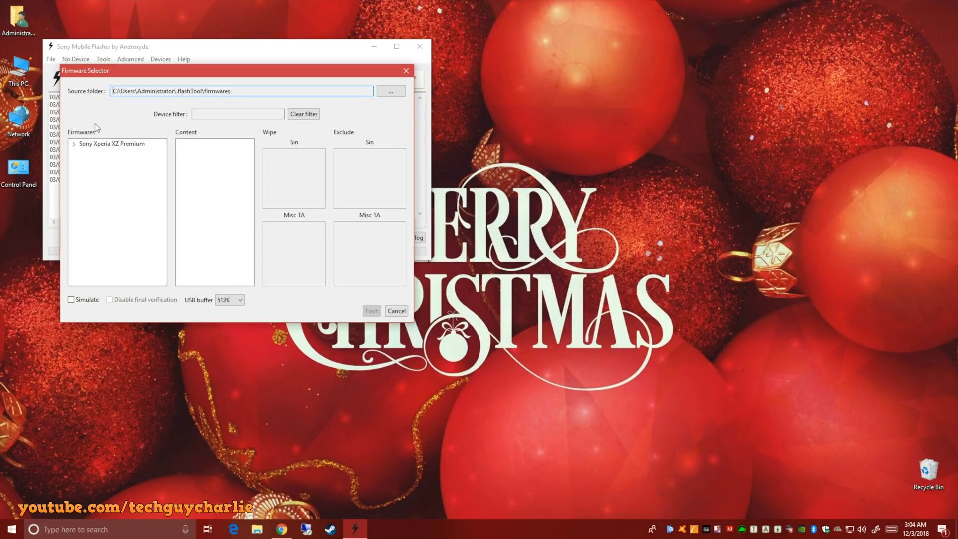
{"action": "mouse_move", "coordinate": [16, 200]}
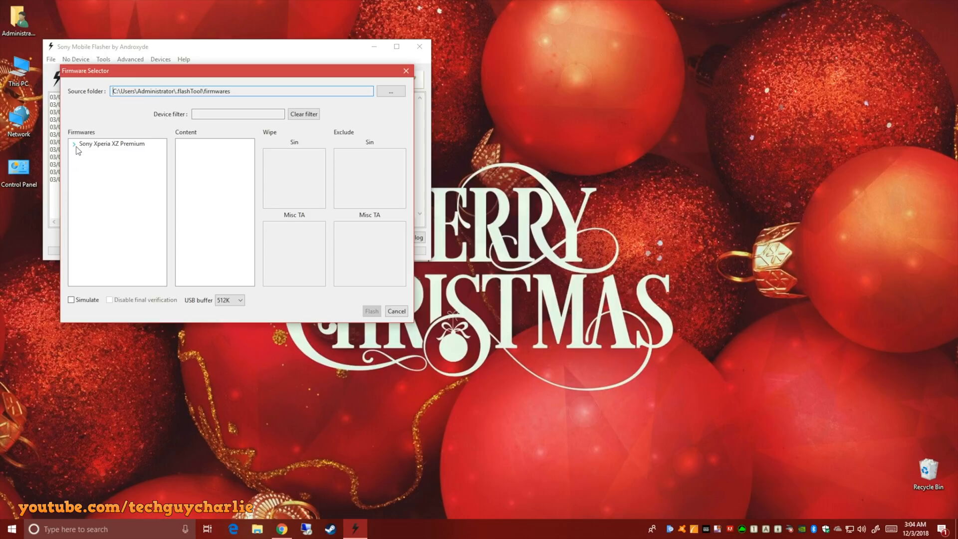
- Select the XZ Premium G8142 Customized FR 47.1.A.8.49 firmware and wipe USERDATA and APPSLOG
{"action": "left_click", "coordinate": [74, 144]}
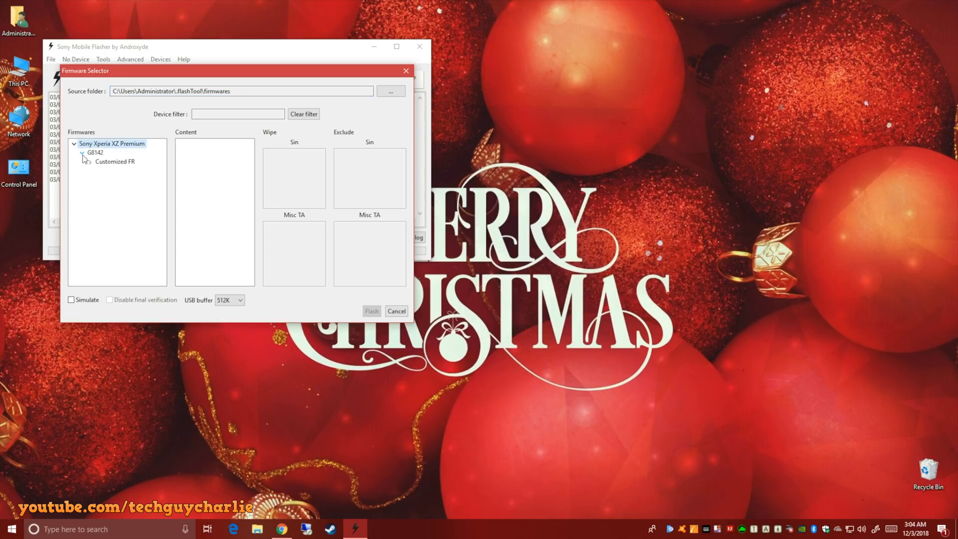
{"action": "left_click", "coordinate": [89, 161]}
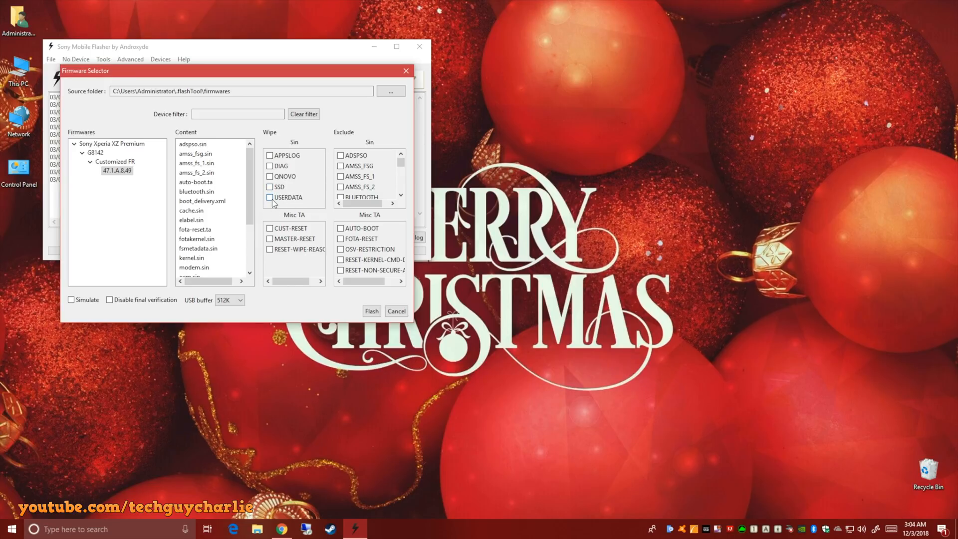
{"action": "left_click", "coordinate": [269, 197]}
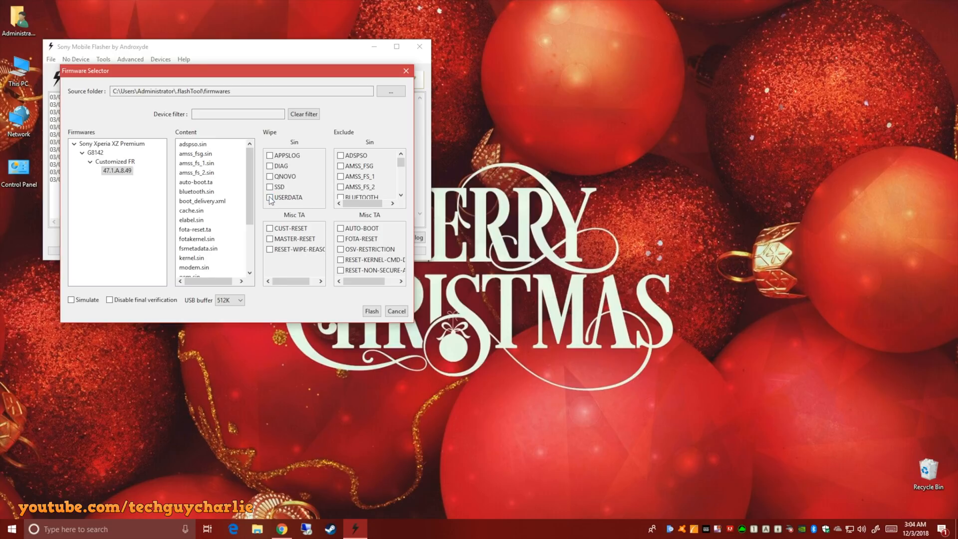
{"action": "left_click", "coordinate": [269, 197]}
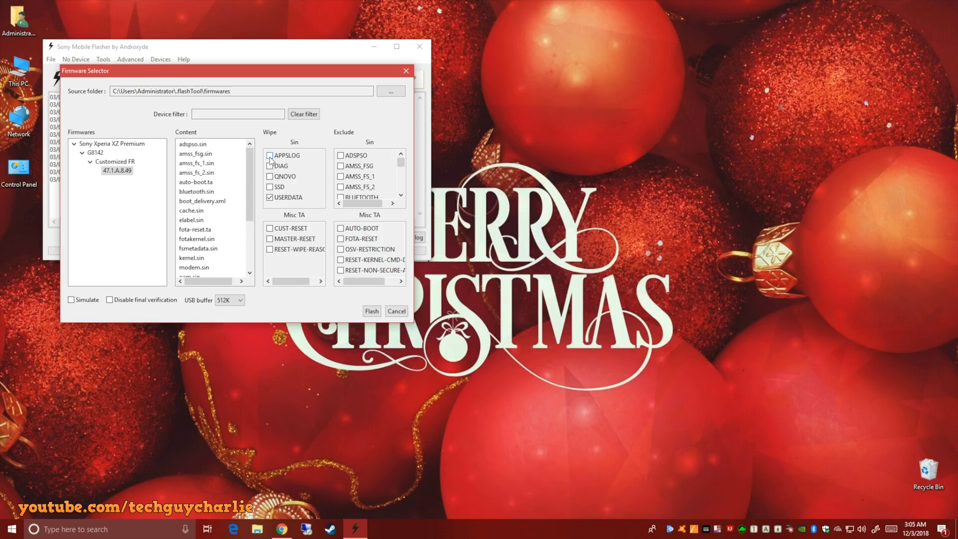
{"action": "left_click", "coordinate": [269, 155]}
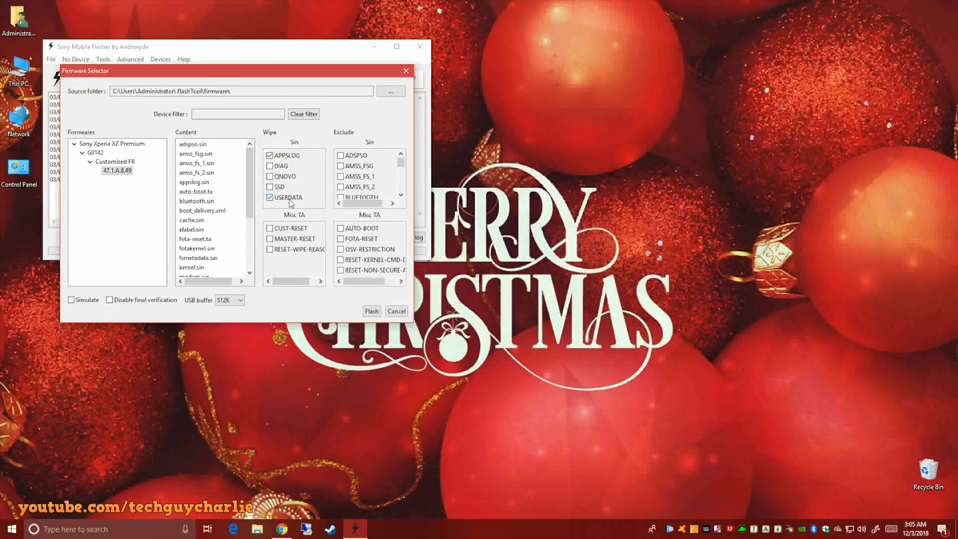
{"action": "mouse_move", "coordinate": [297, 210]}
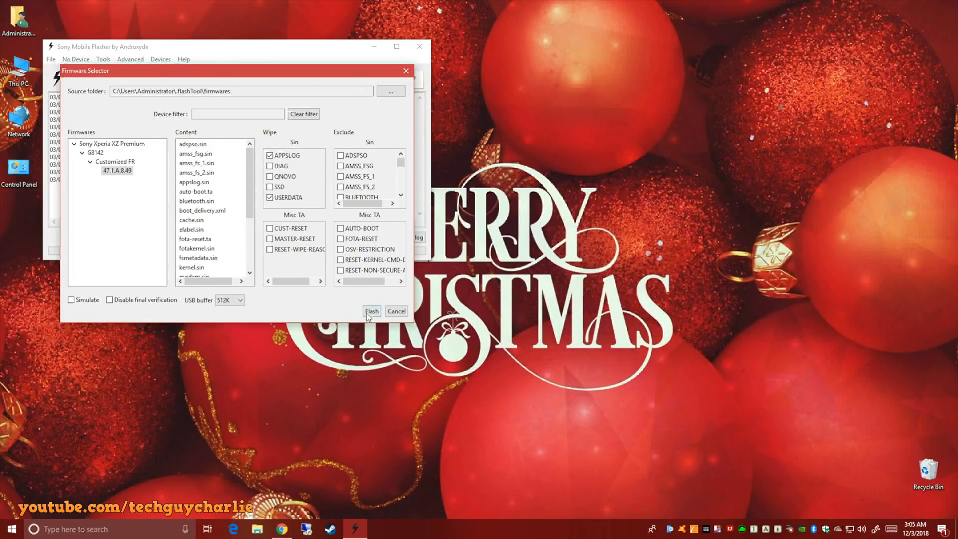
{"action": "left_click", "coordinate": [371, 311]}
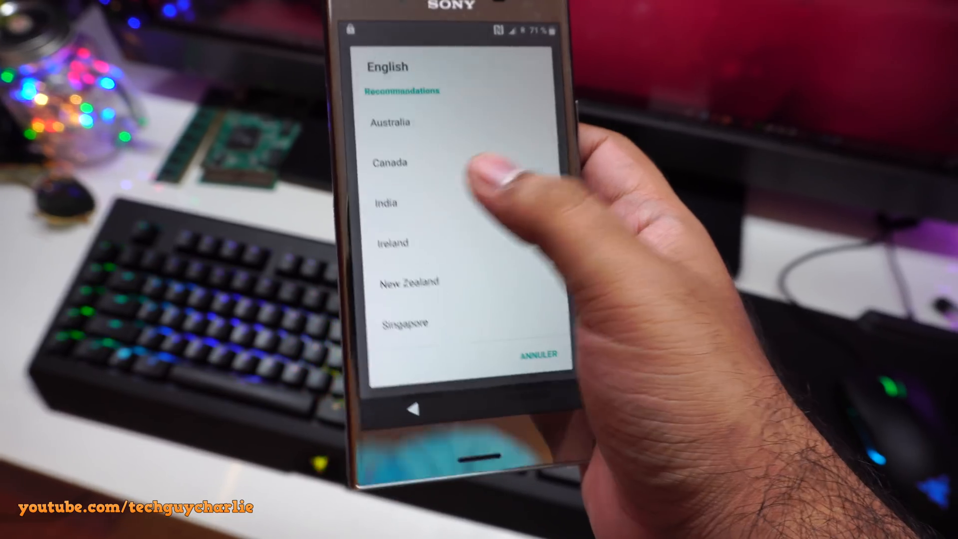
- Choose a regional English variant on the freshly flashed phone's setup screen
{"action": "left_click", "coordinate": [385, 202]}
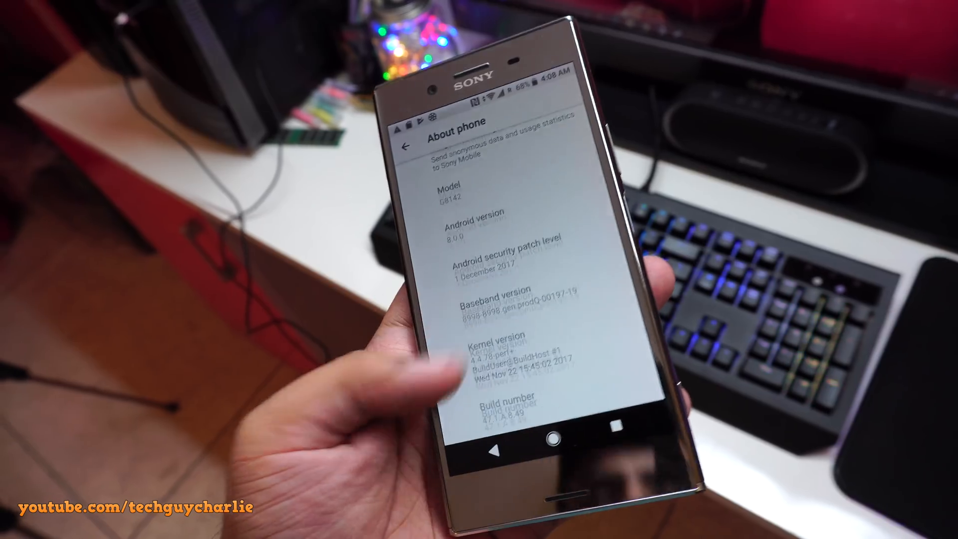
- Show About phone with model G8142 on Android 8.0.0, build 47.1.A.8.49
{"action": "left_click", "coordinate": [403, 144]}
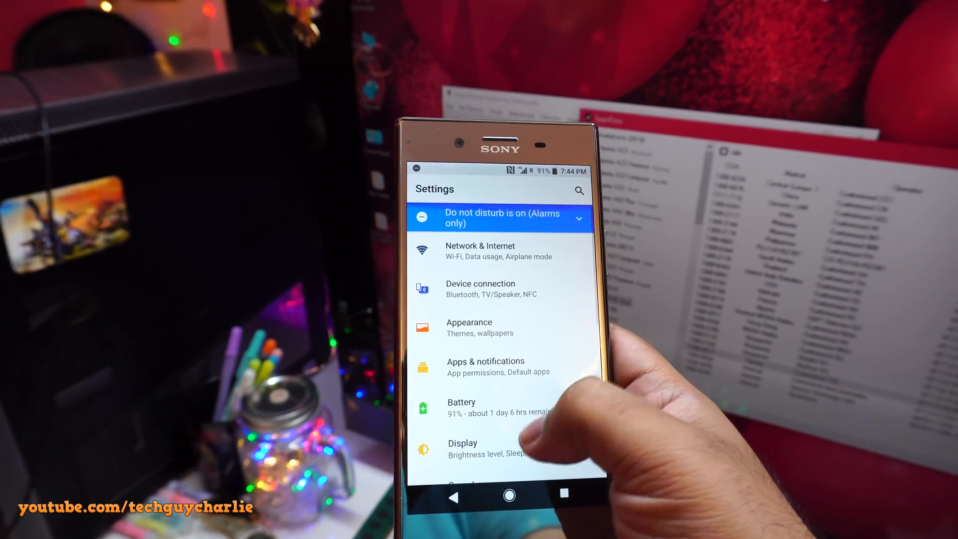
- Review Battery settings, scrolling past STAMINA mode and Battery Care to the usage list
{"action": "left_click", "coordinate": [460, 406]}
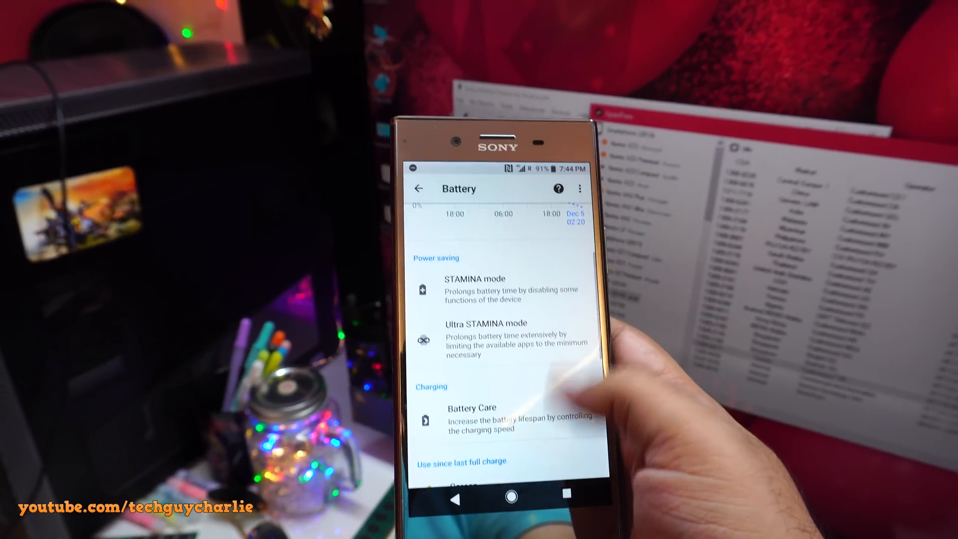
{"action": "scroll", "scroll_direction": "down", "scroll_amount": 3}
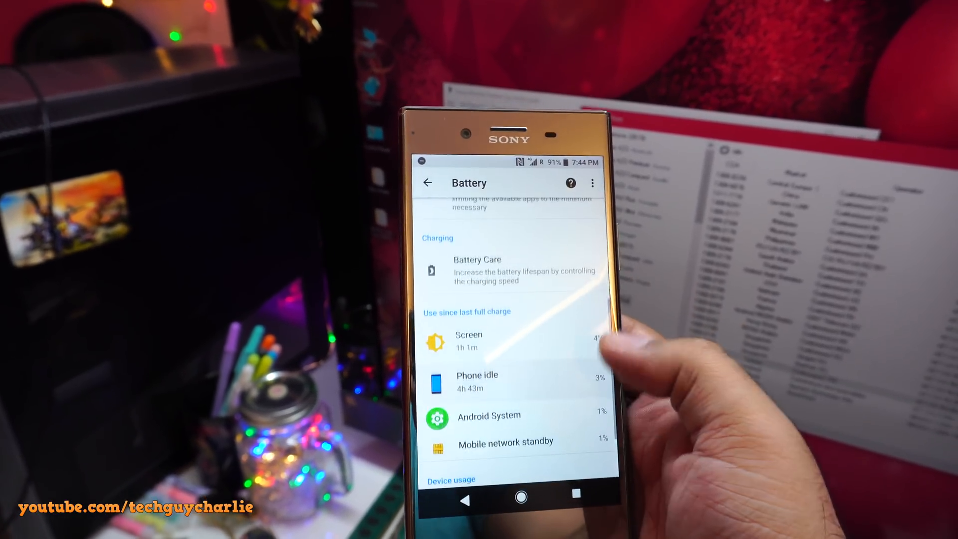
{"action": "scroll", "scroll_direction": "down", "scroll_amount": 3}
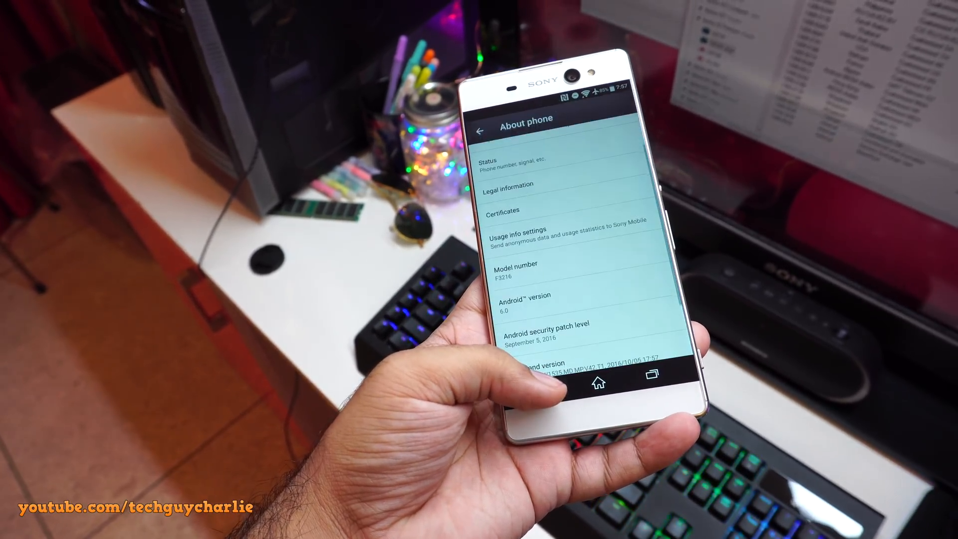
- Return from About phone (Android 6.0, model F3216) to the home screen
{"action": "left_click", "coordinate": [598, 384]}
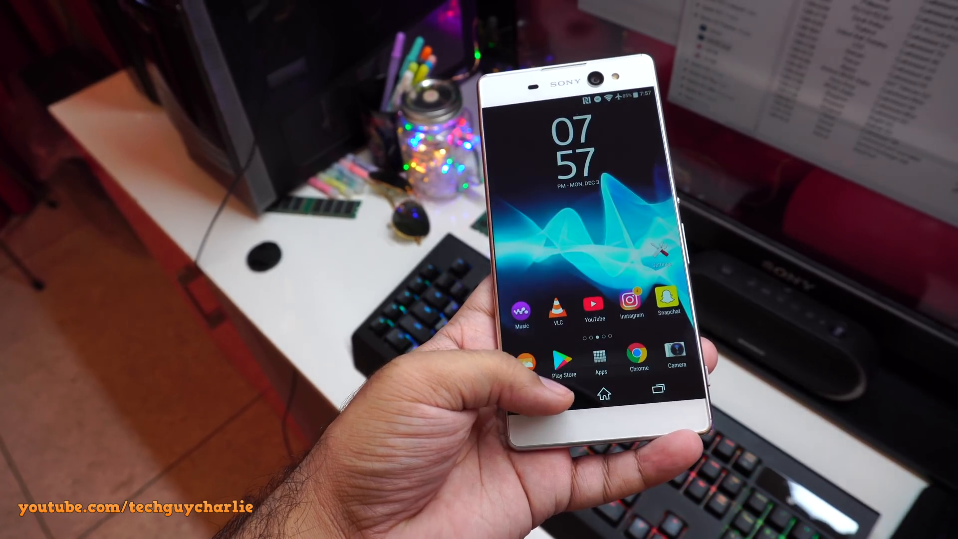